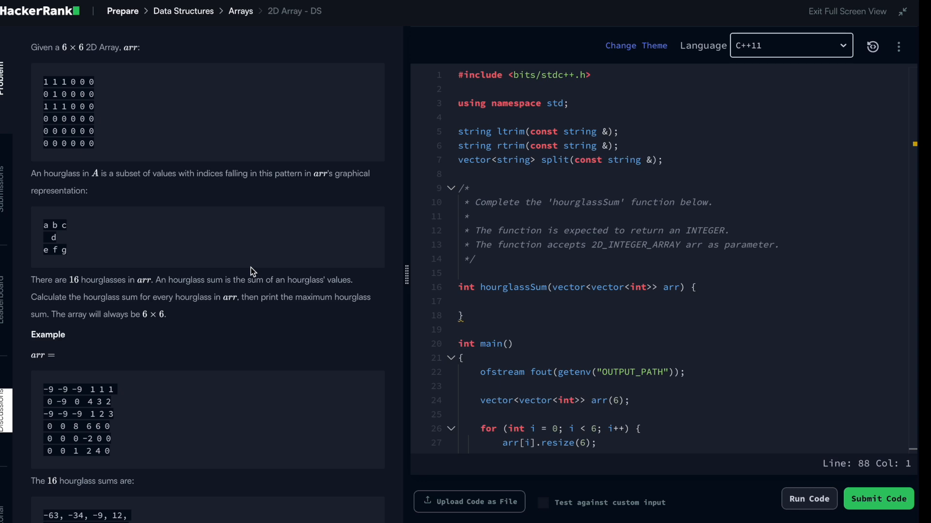
mouse_move(85, 229)
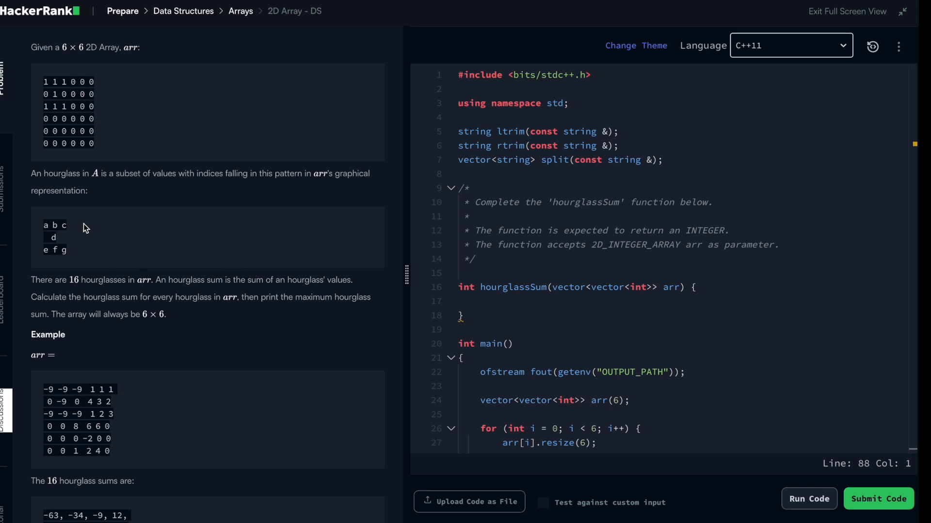
mouse_move(45, 105)
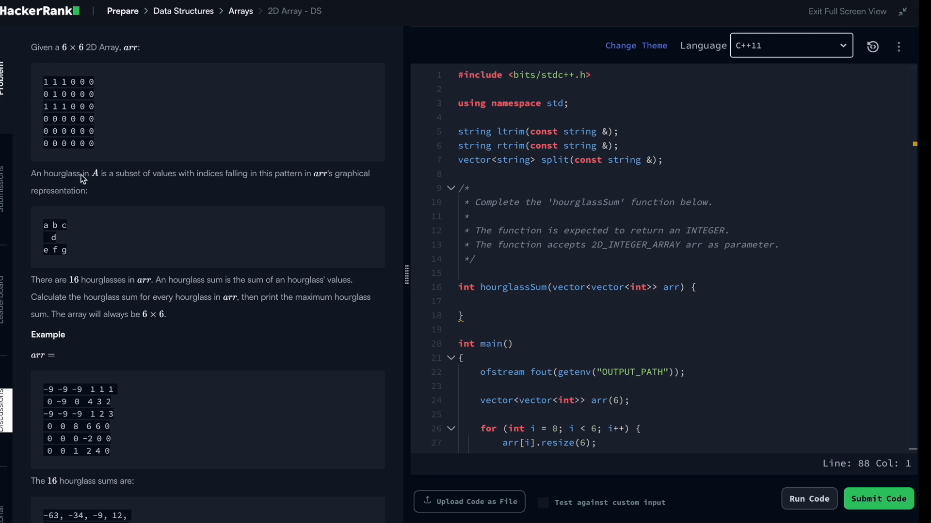
mouse_move(106, 148)
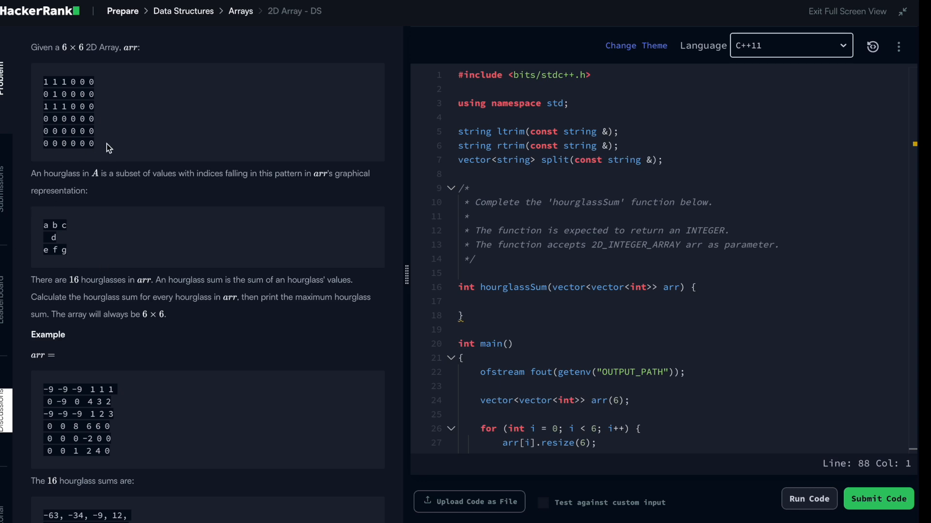
mouse_move(158, 266)
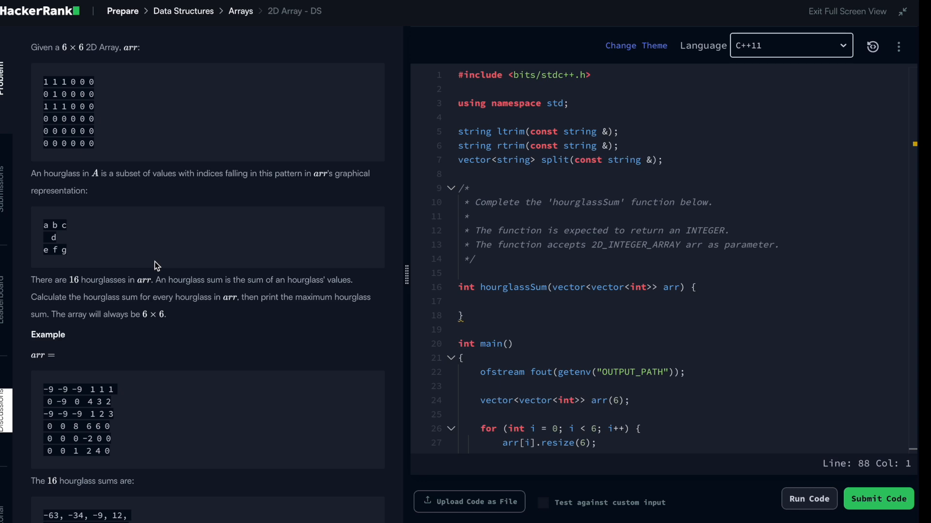
mouse_move(83, 249)
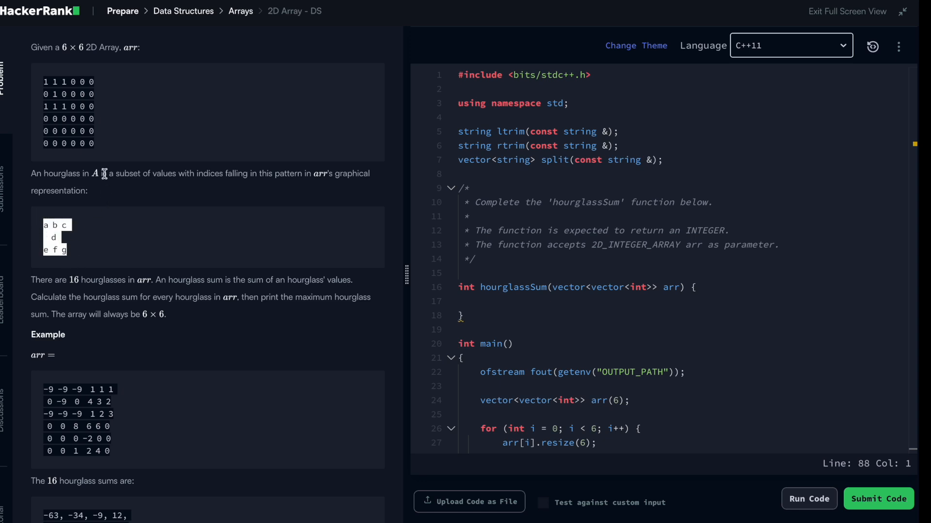
- Review the problem text and place the cursor inside the empty hourglassSum function body
scroll(down, 3)
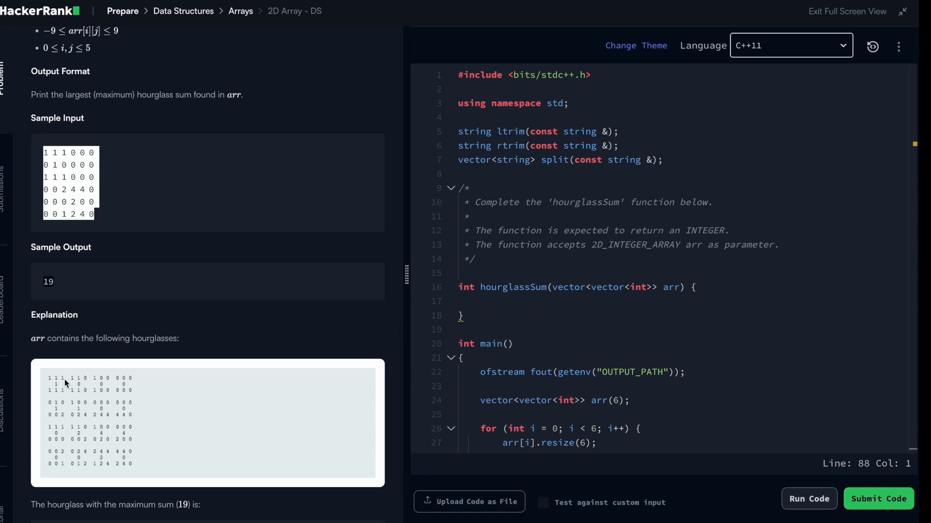
mouse_move(132, 443)
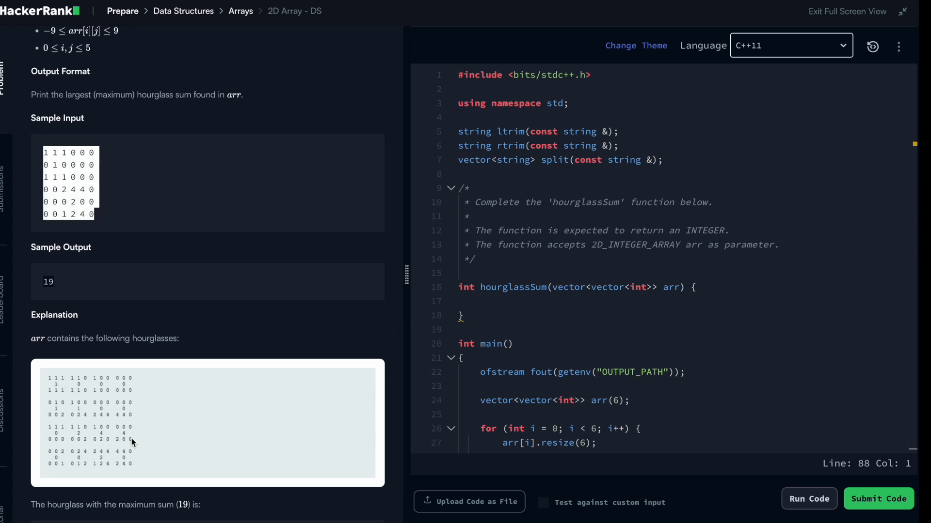
mouse_move(64, 393)
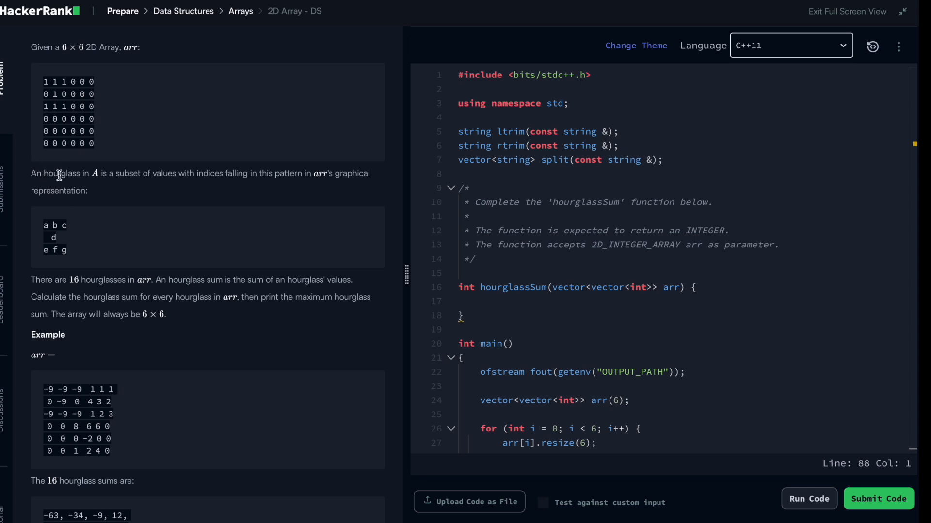
double_click(61, 173)
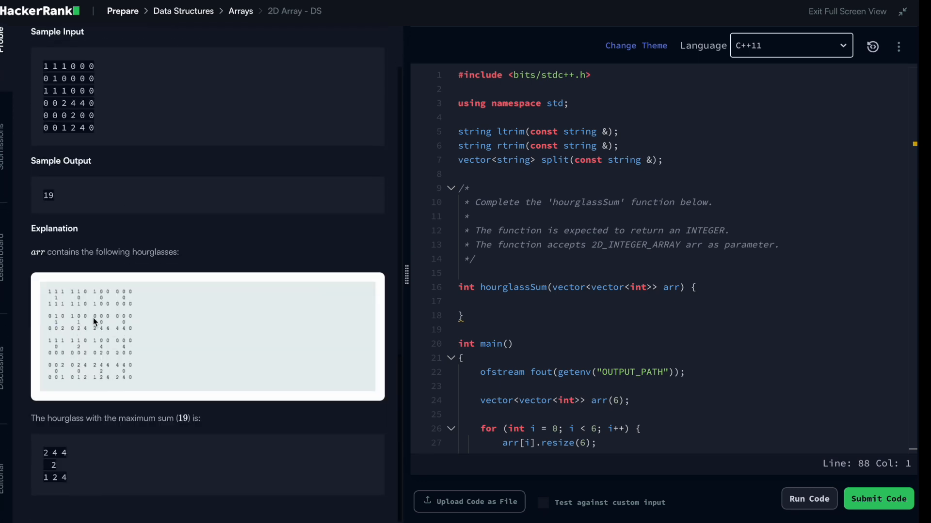
mouse_move(54, 304)
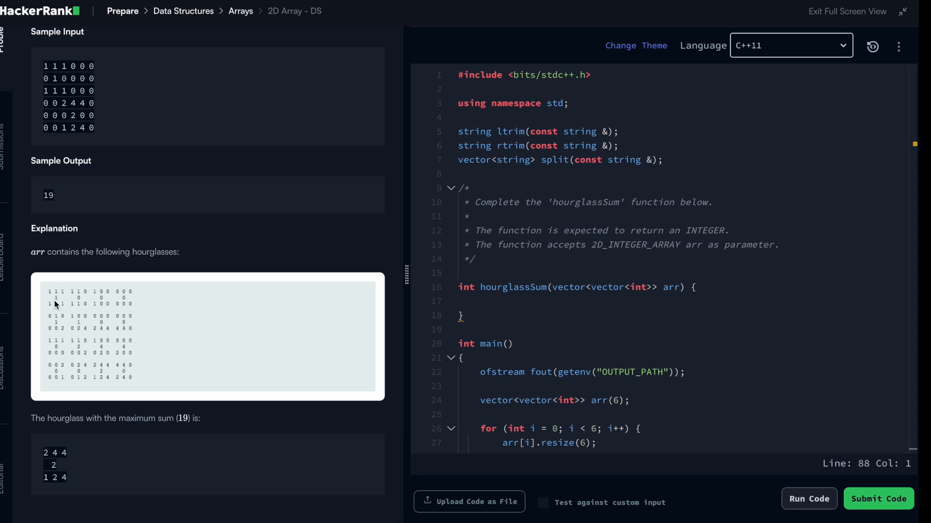
mouse_move(81, 302)
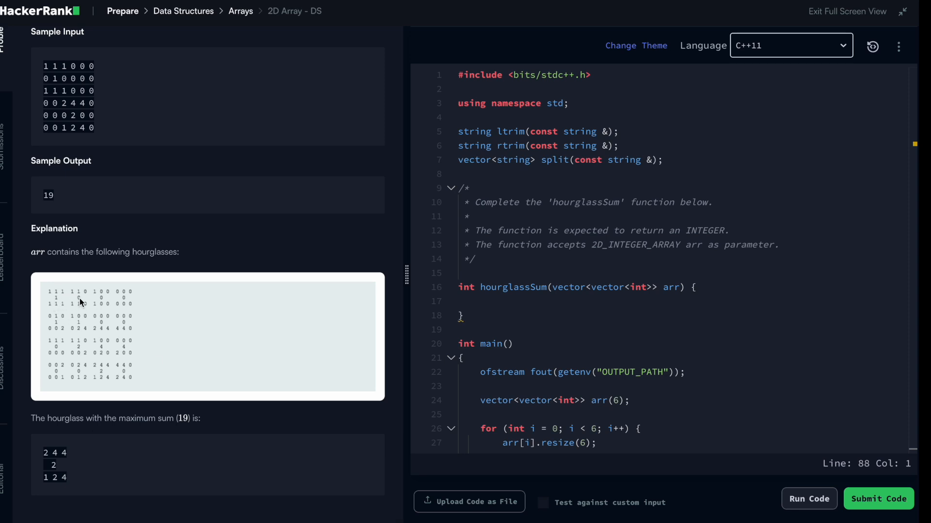
mouse_move(50, 310)
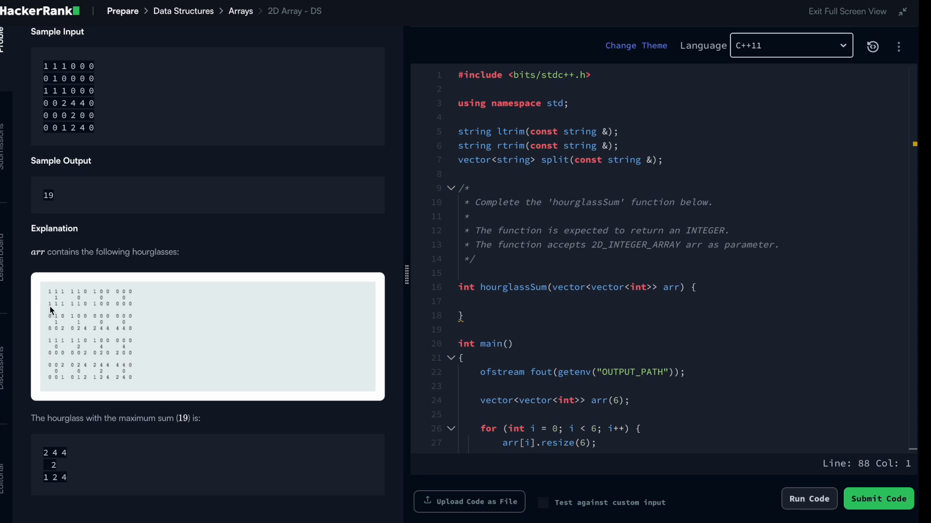
mouse_move(81, 208)
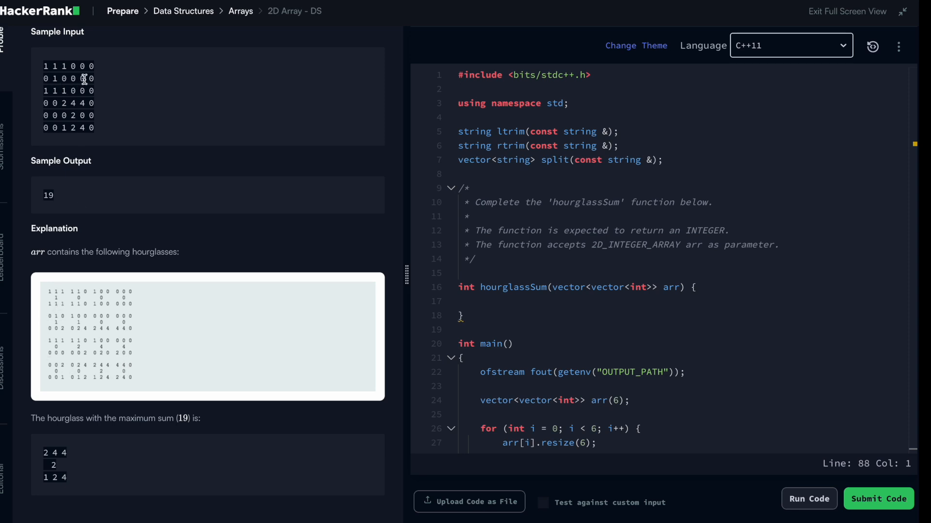
mouse_move(53, 91)
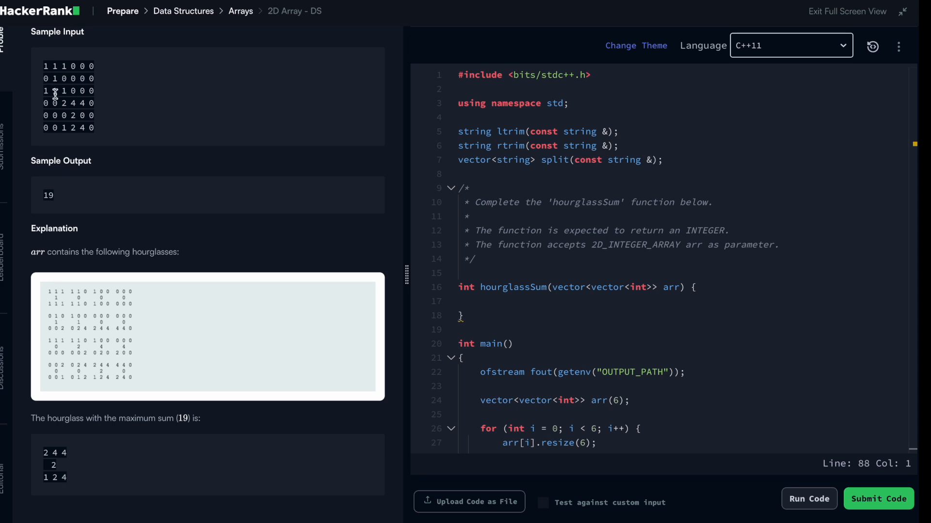
mouse_move(59, 62)
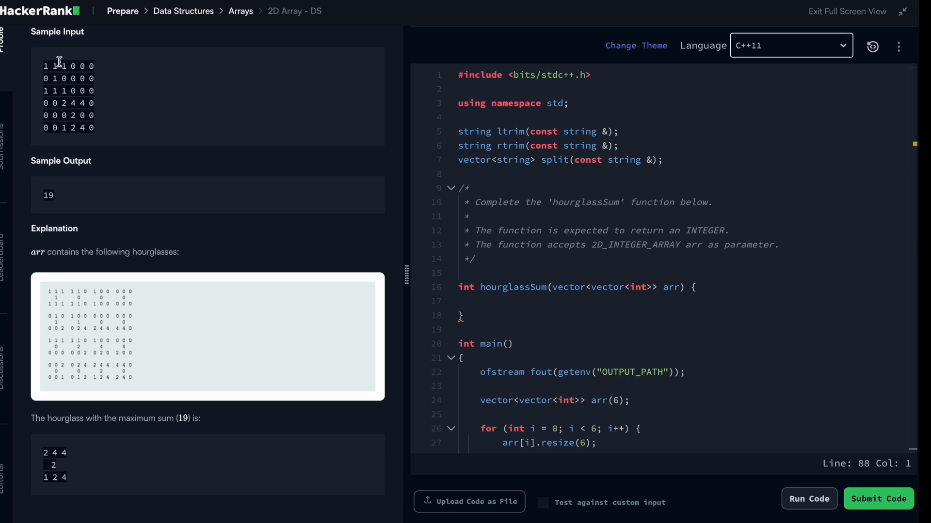
mouse_move(109, 496)
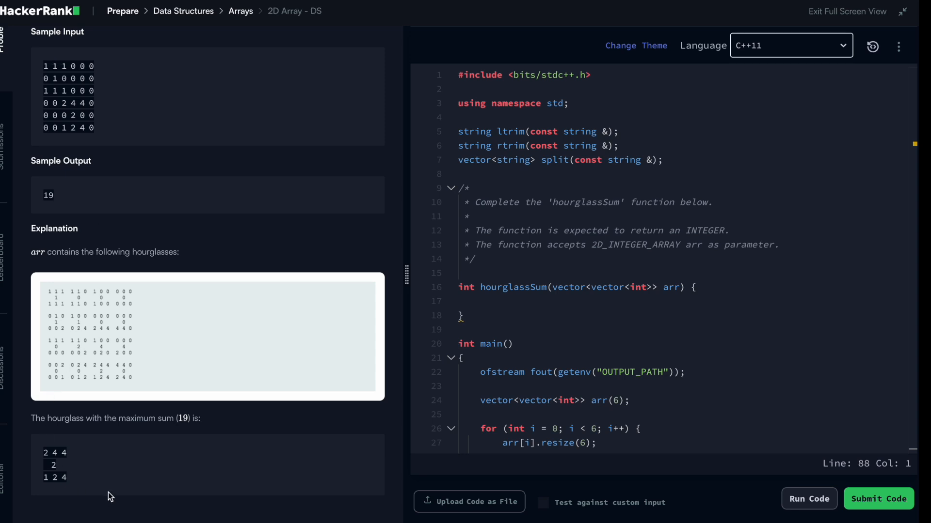
mouse_move(86, 157)
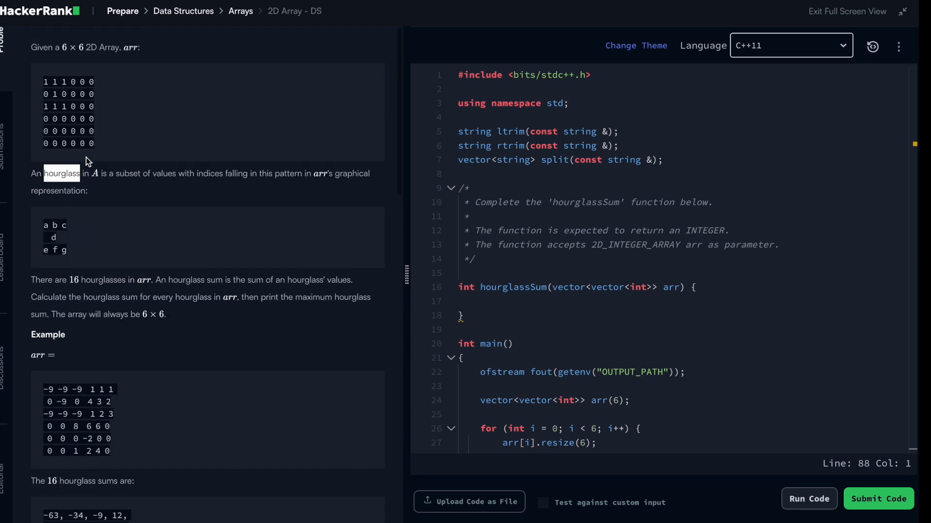
mouse_move(71, 112)
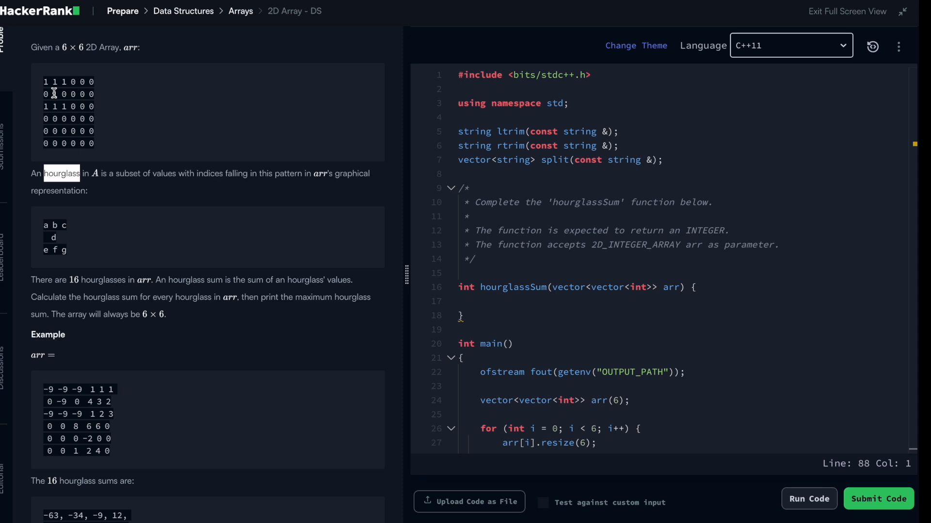
mouse_move(84, 131)
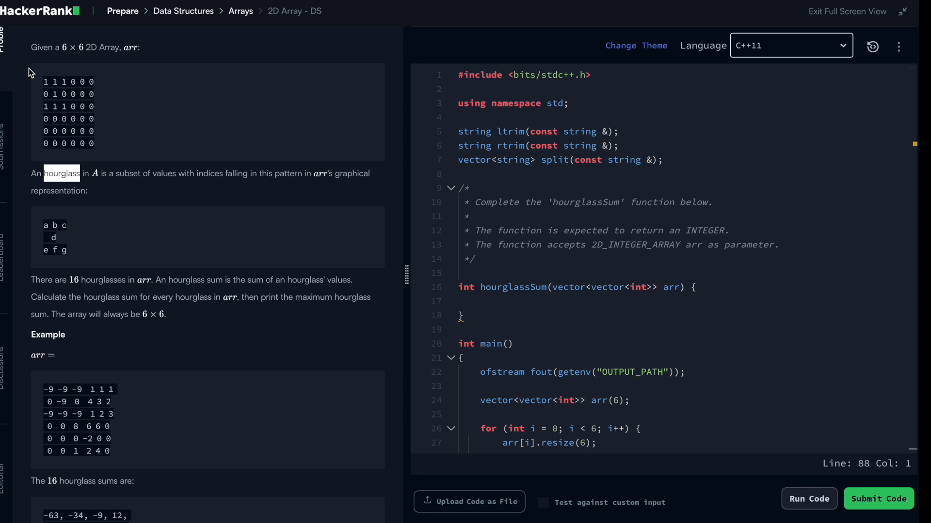
click(498, 302)
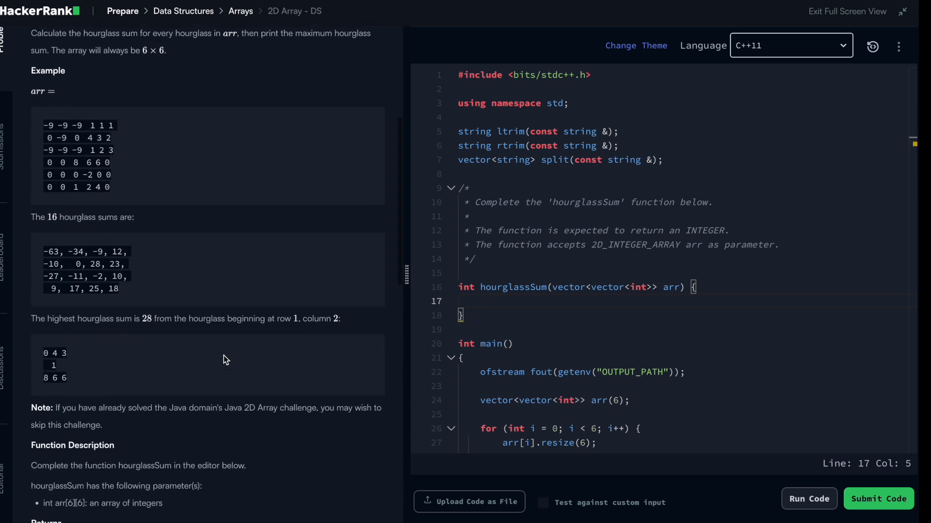
scroll(down, 3)
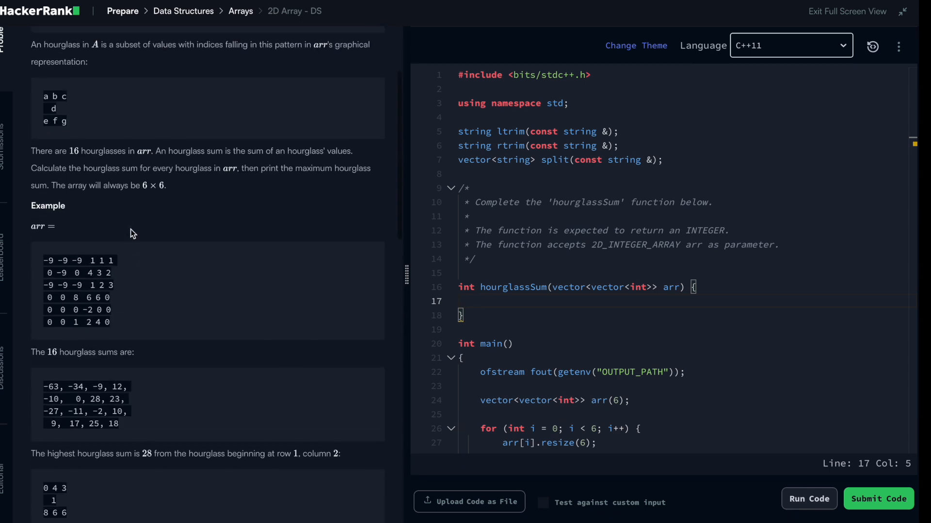
scroll(down, 3)
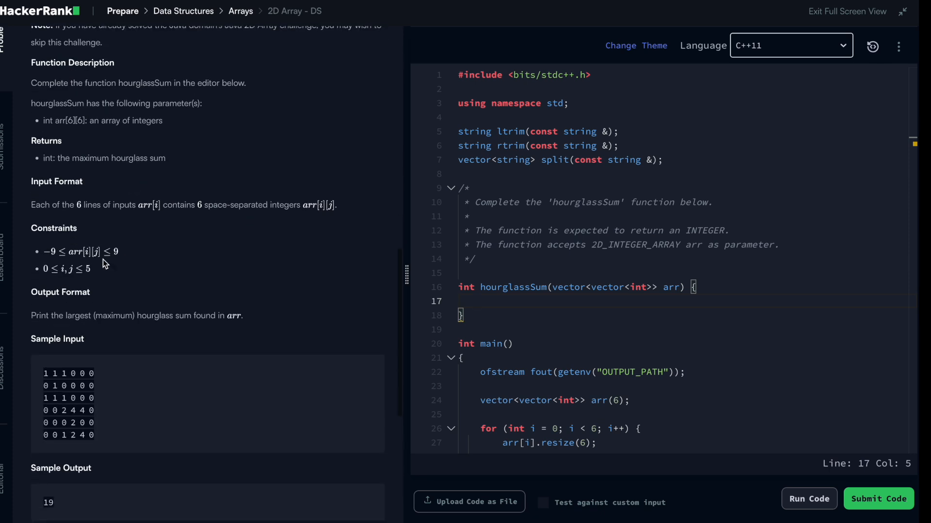
mouse_move(99, 257)
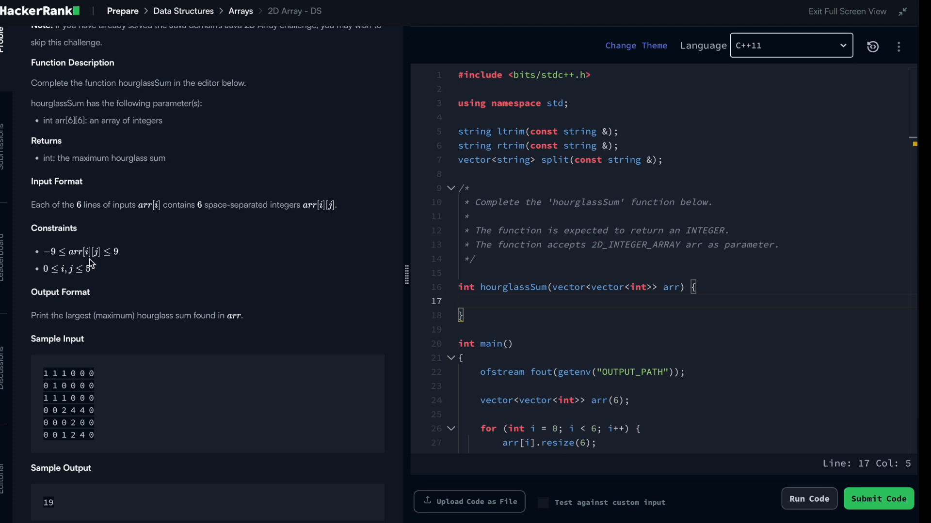
mouse_move(134, 258)
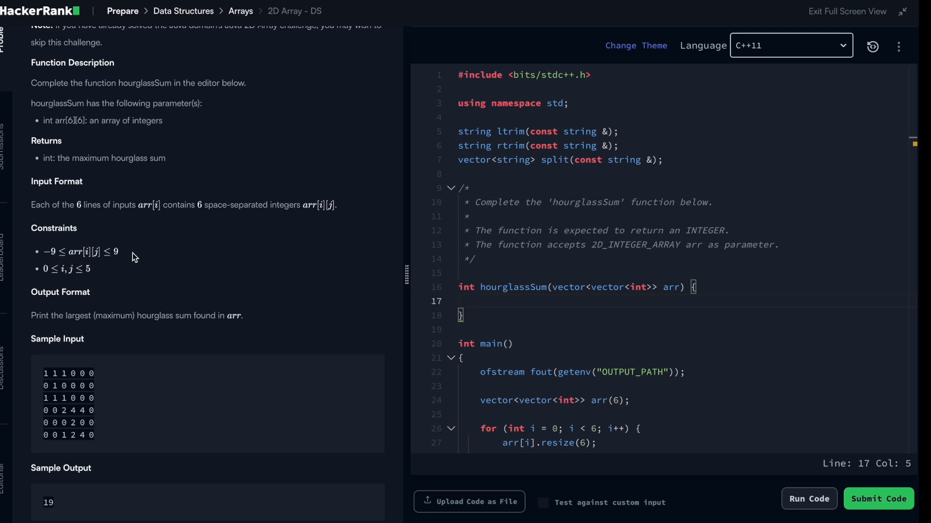
click(480, 301)
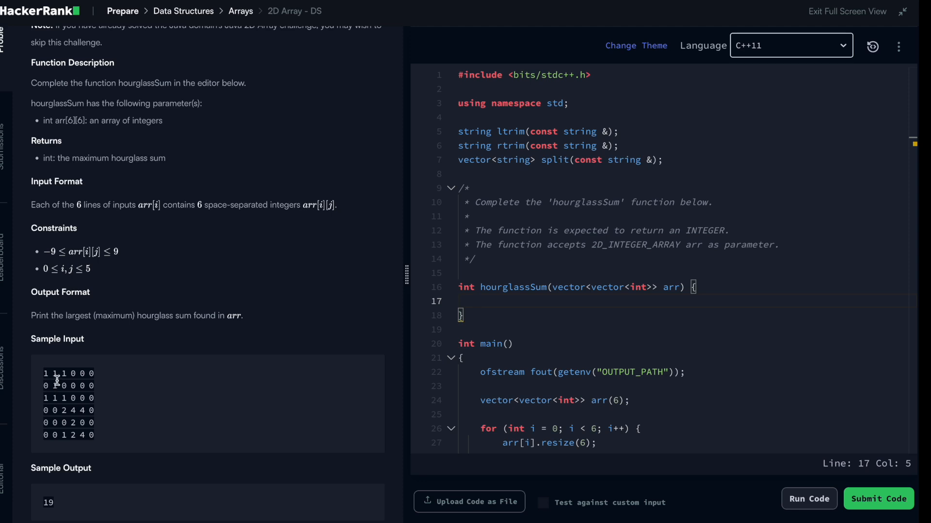
mouse_move(71, 397)
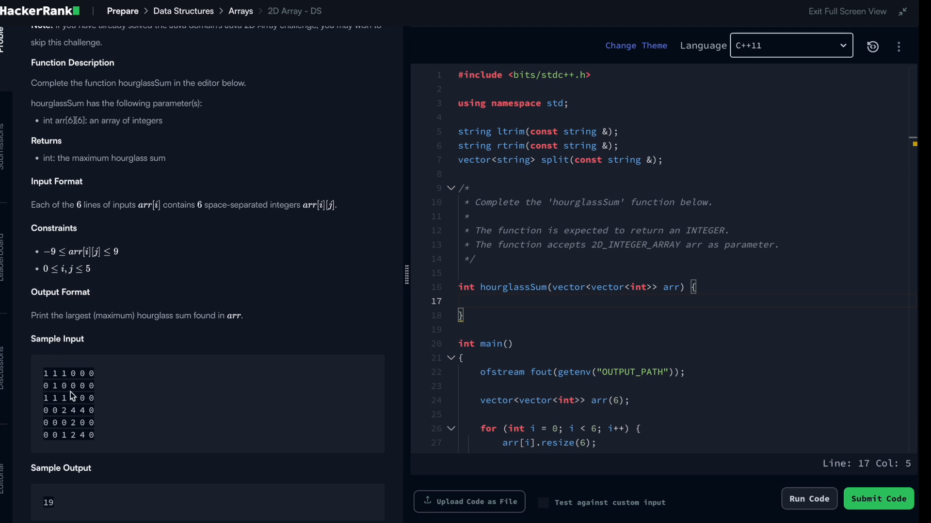
click(481, 301)
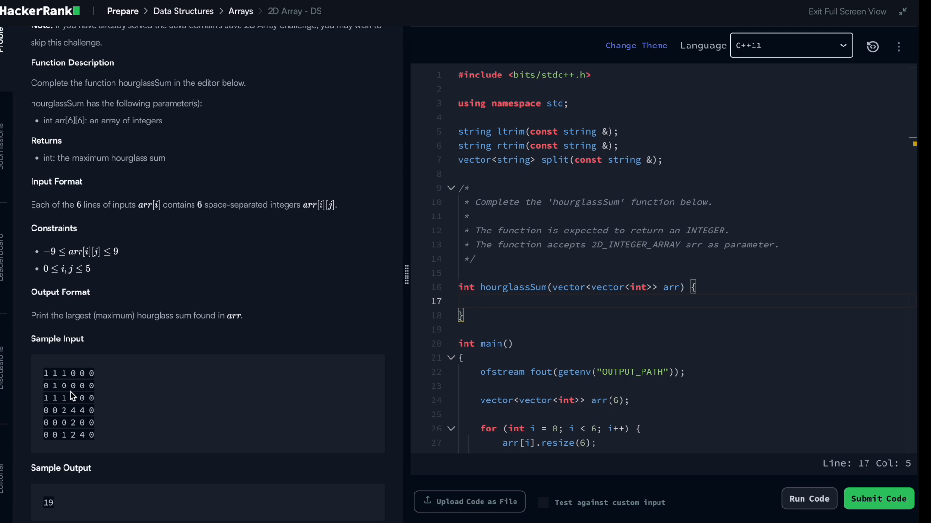
- Write int result = -63;, the return result line, and begin a for statement
text(int)
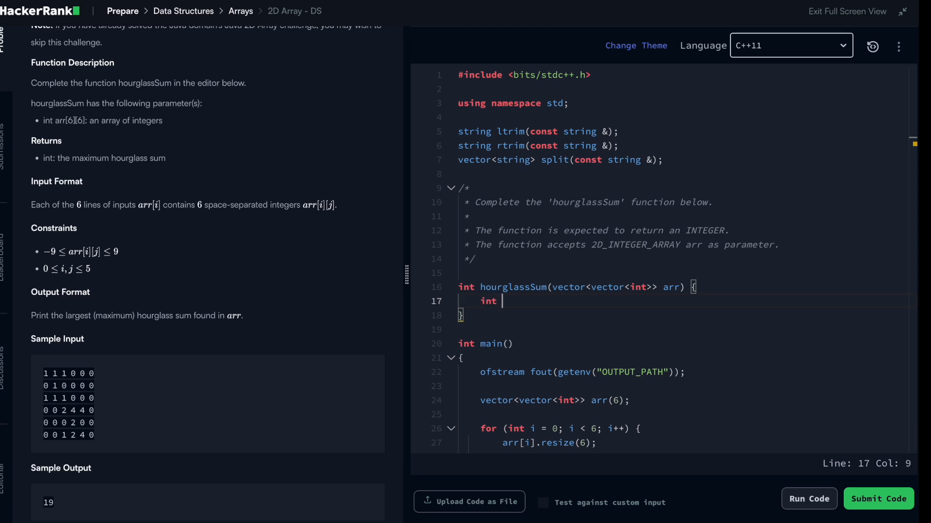
text(resu)
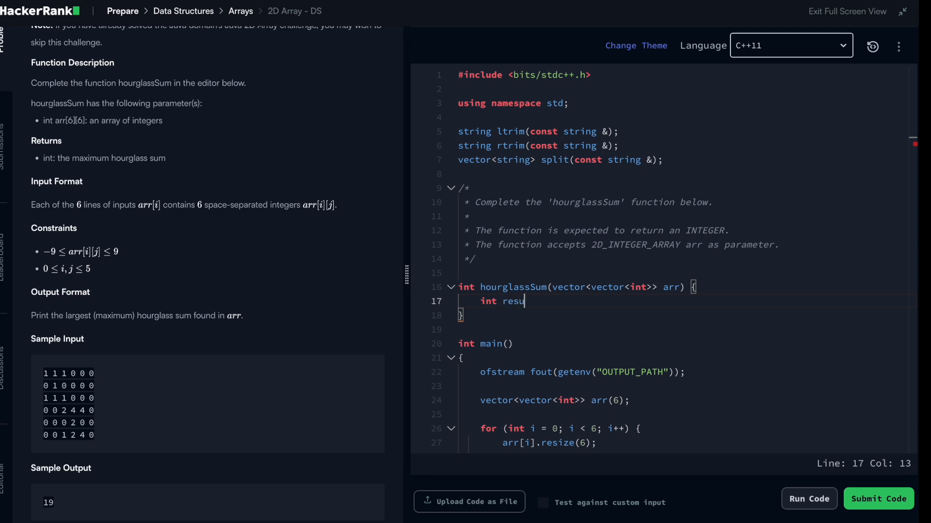
text(lt =)
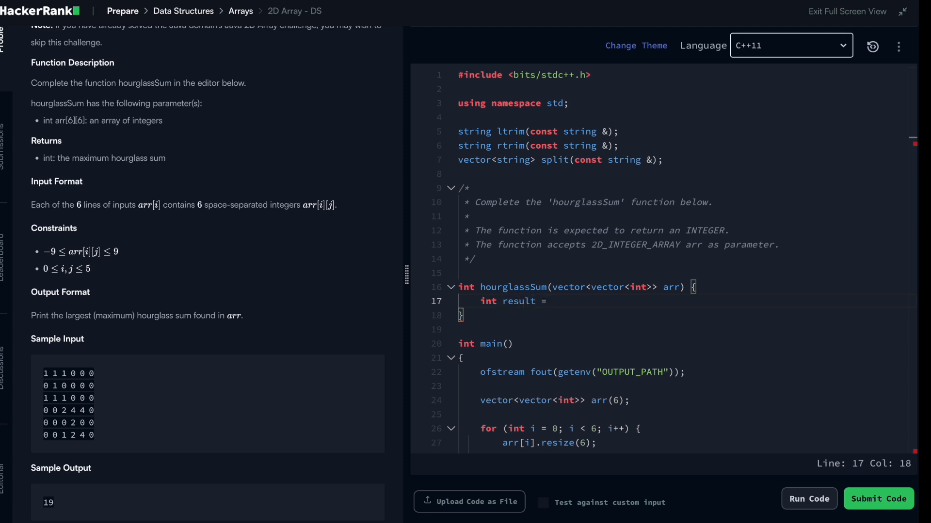
text(-6)
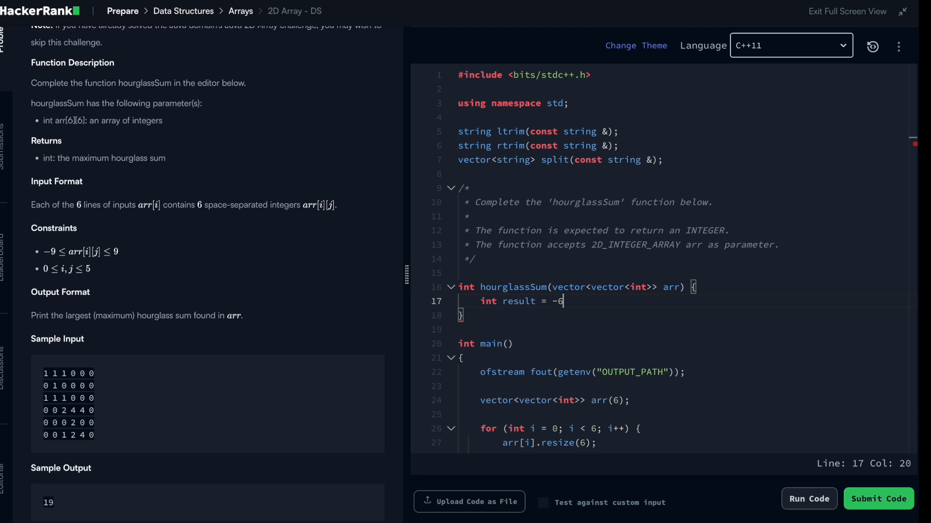
text(3)
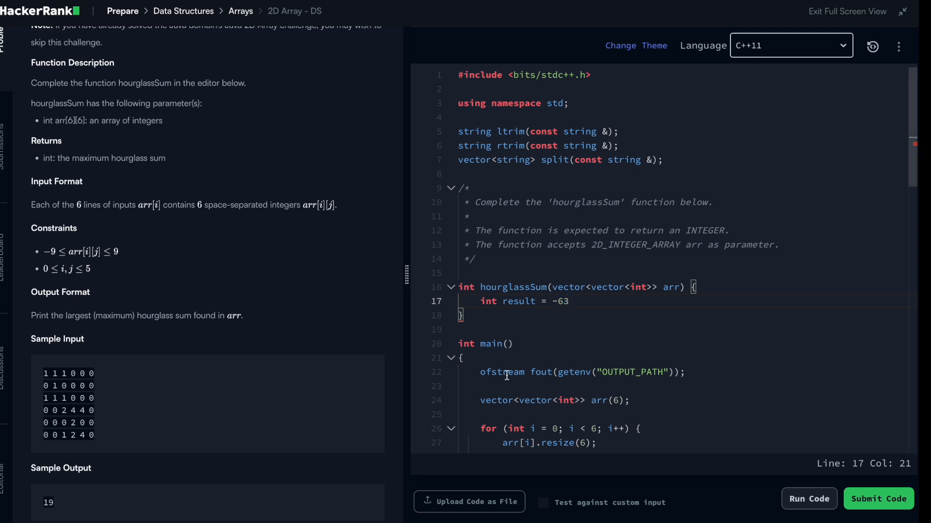
text(;)
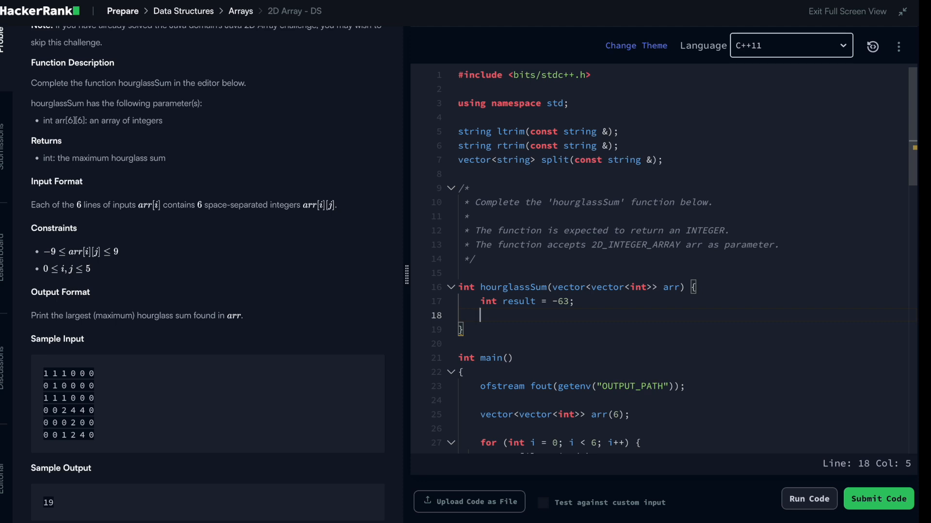
text(return result;)
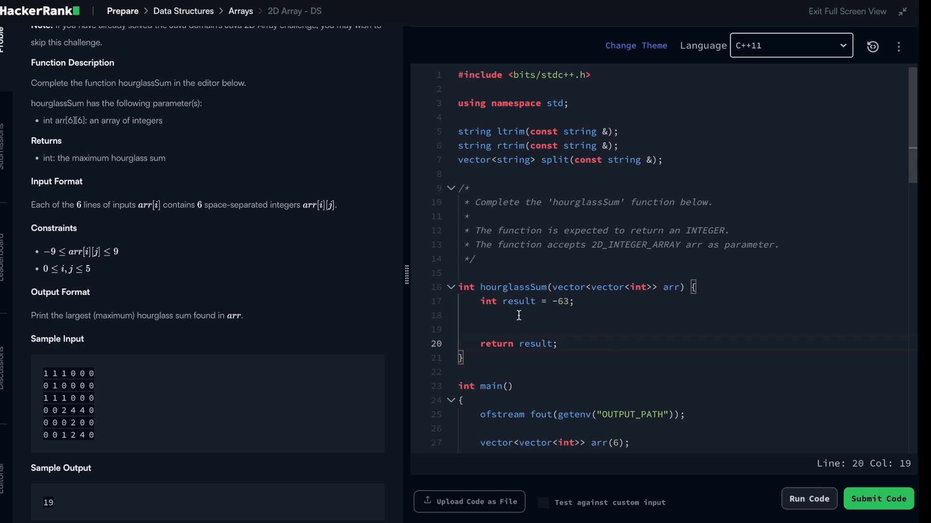
text(for()
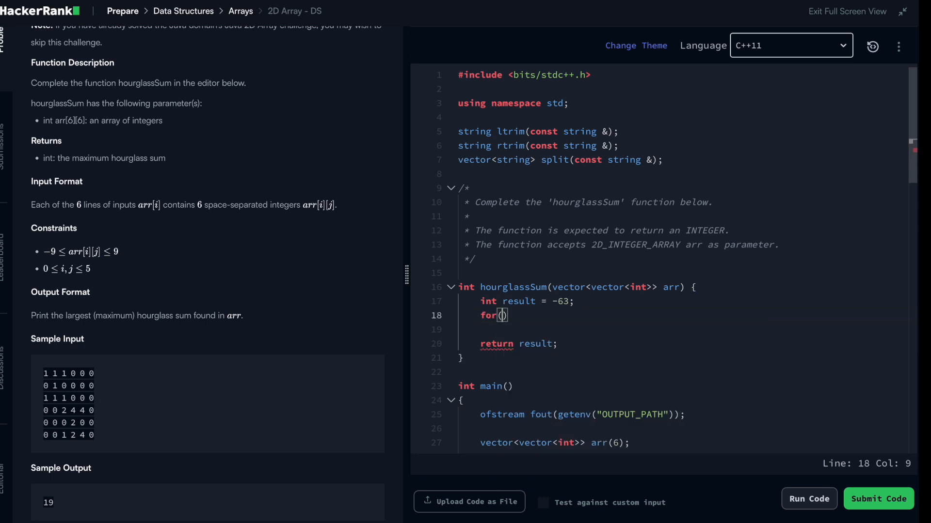
- Write the nested row loop over r and column loop over c from 1 to 4
text(int)
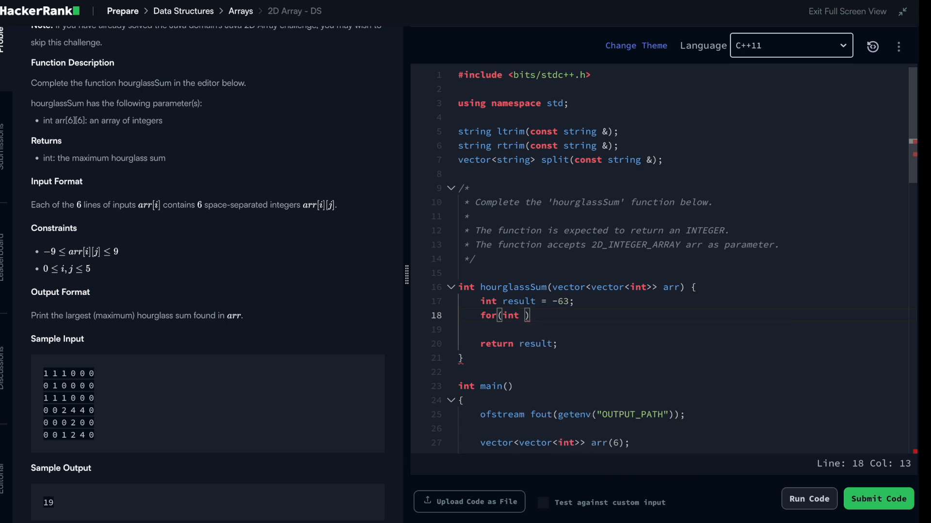
text(r =)
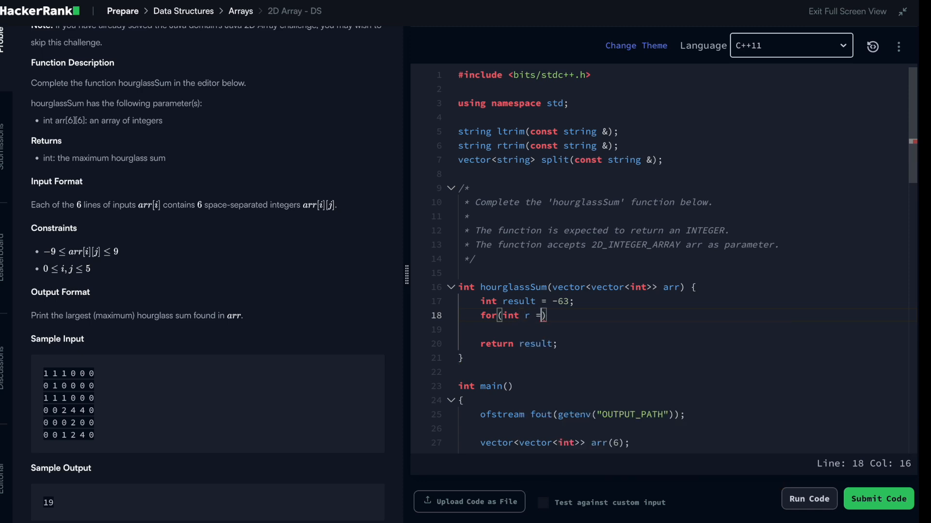
text(1; r)
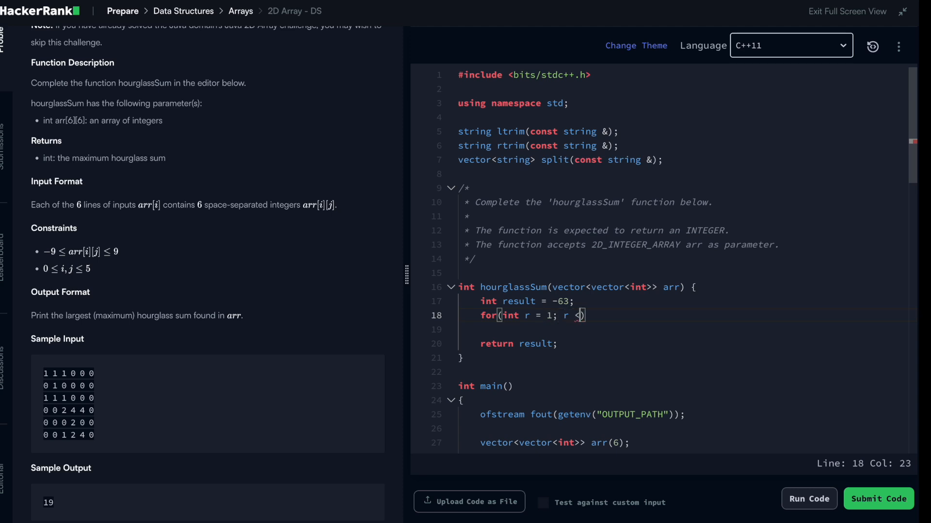
text(<= 5)
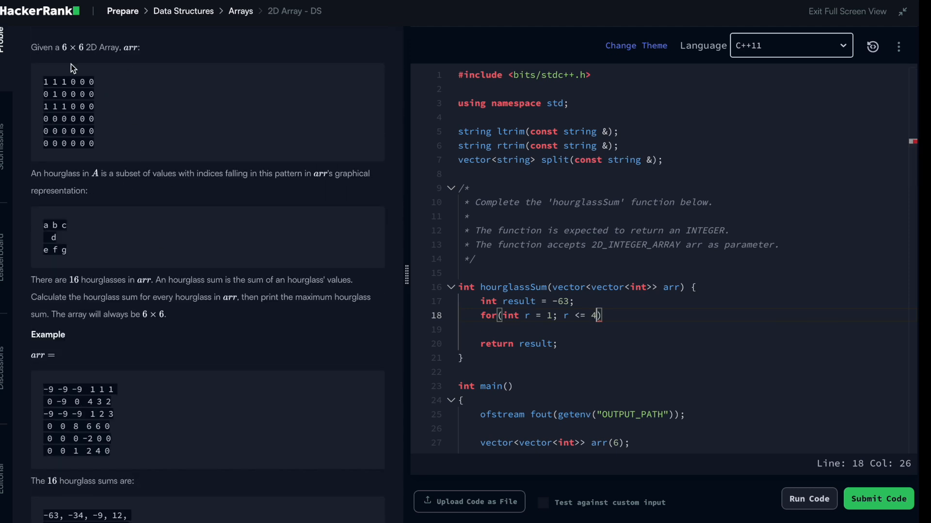
mouse_move(68, 52)
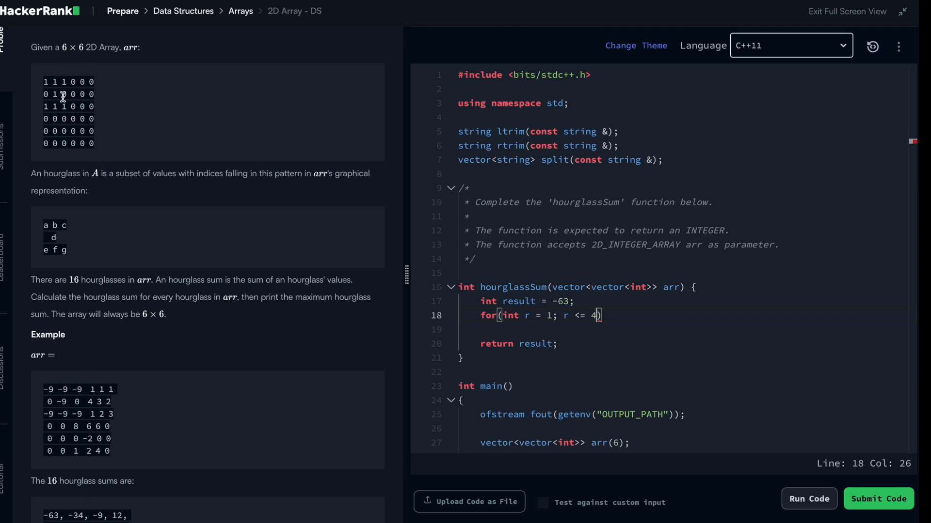
mouse_move(589, 290)
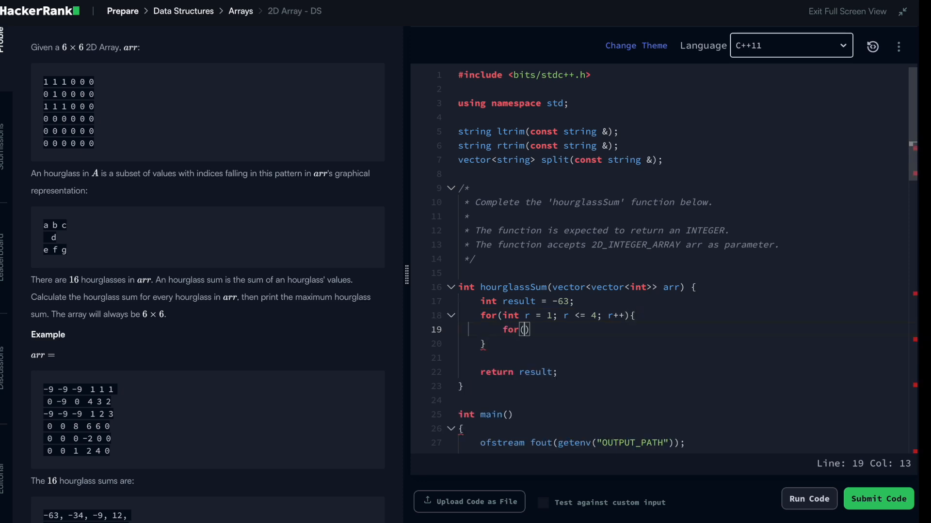
text(i)
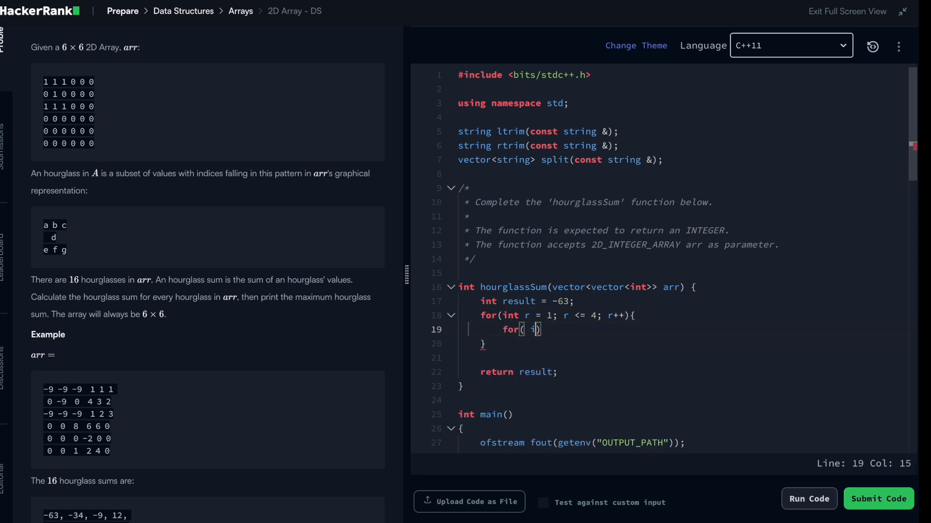
text(int c = 1; c)
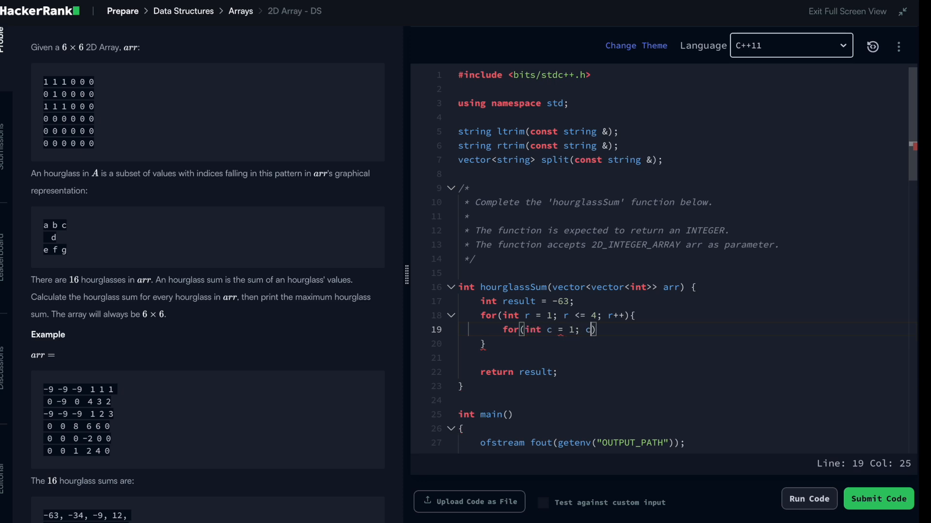
text(<=)
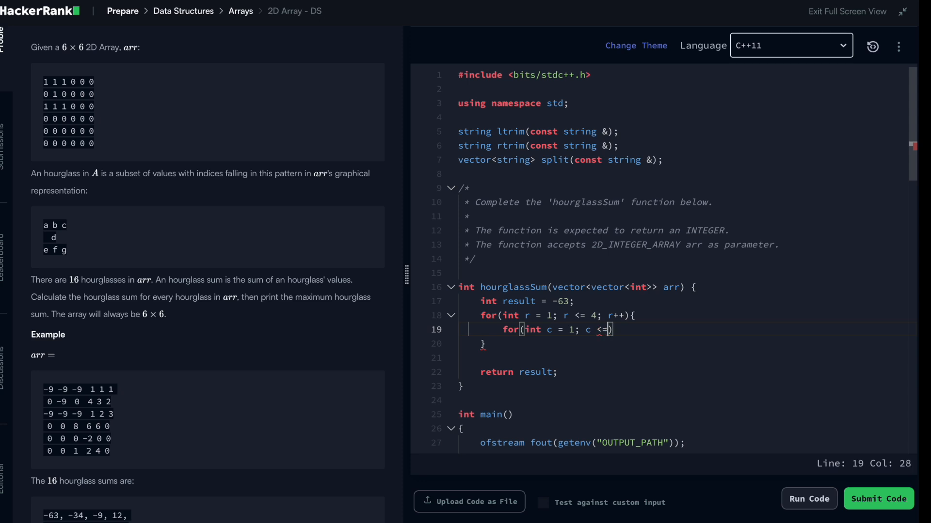
text(4; c++)
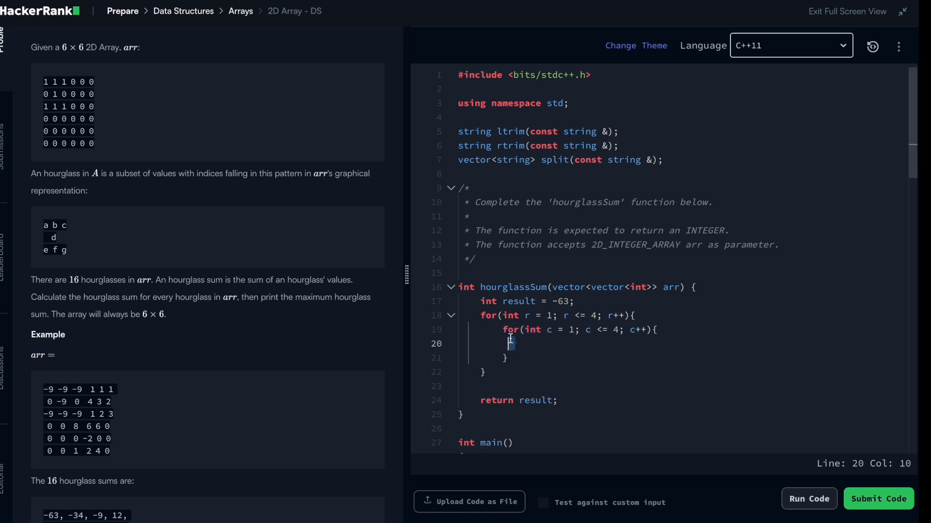
- Begin the hourglass sum inside the loops with int s = arr[r][c]
text(int)
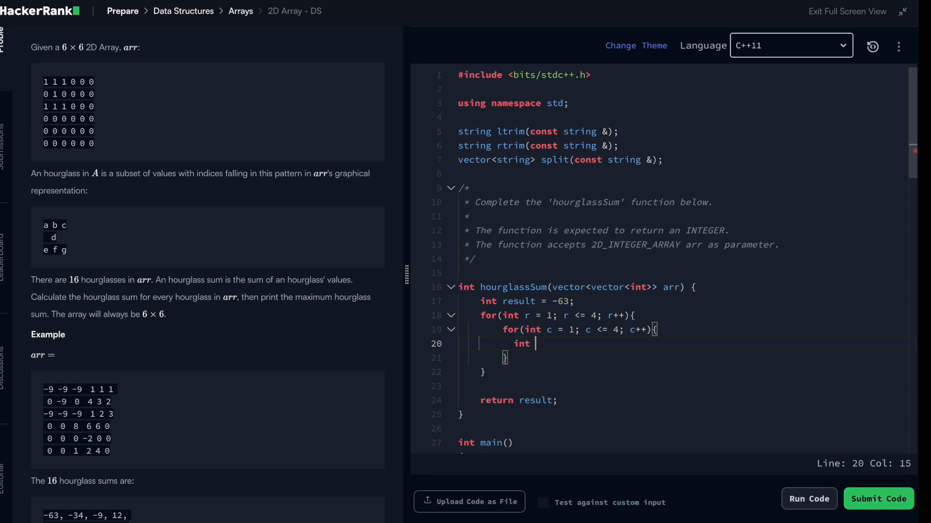
text(s =)
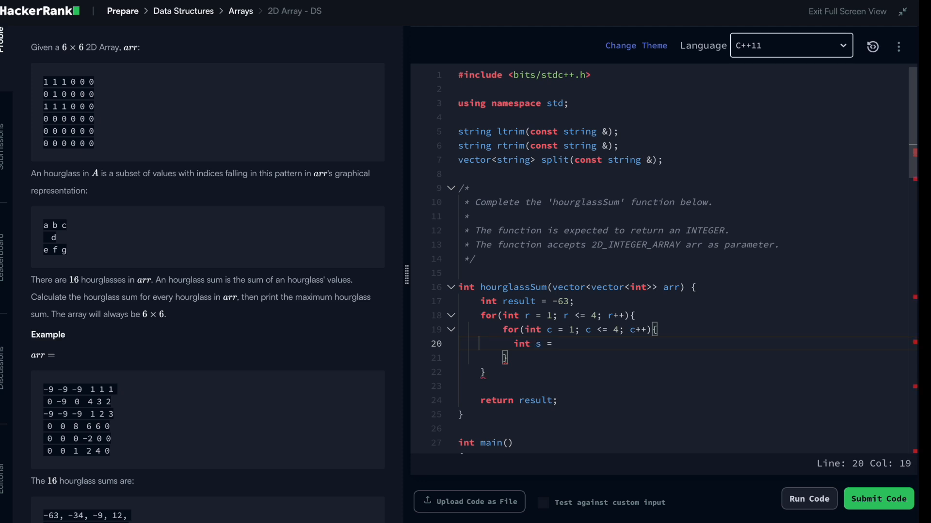
text(arr[)
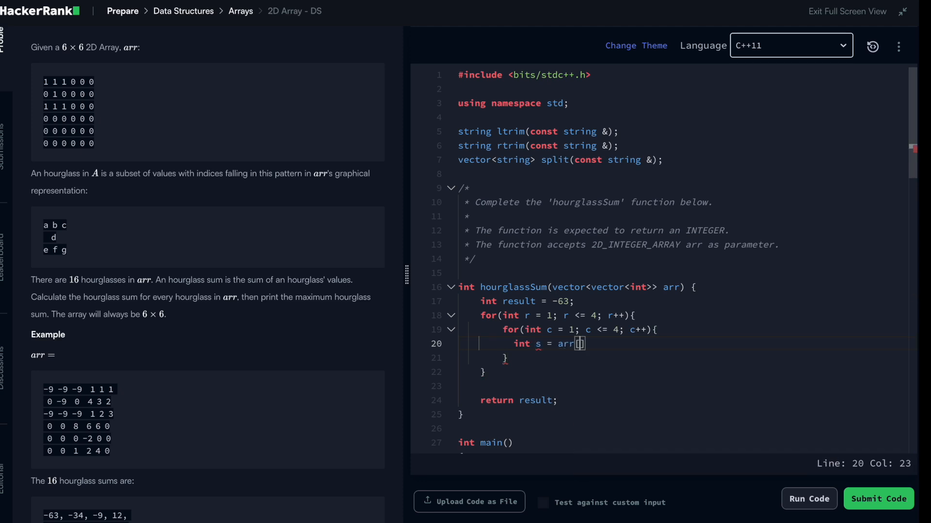
text(c)
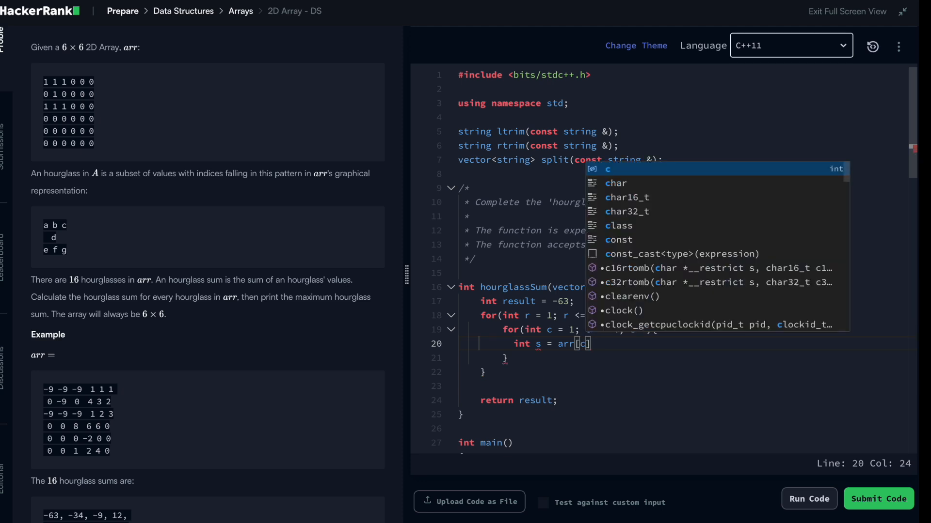
text(r)
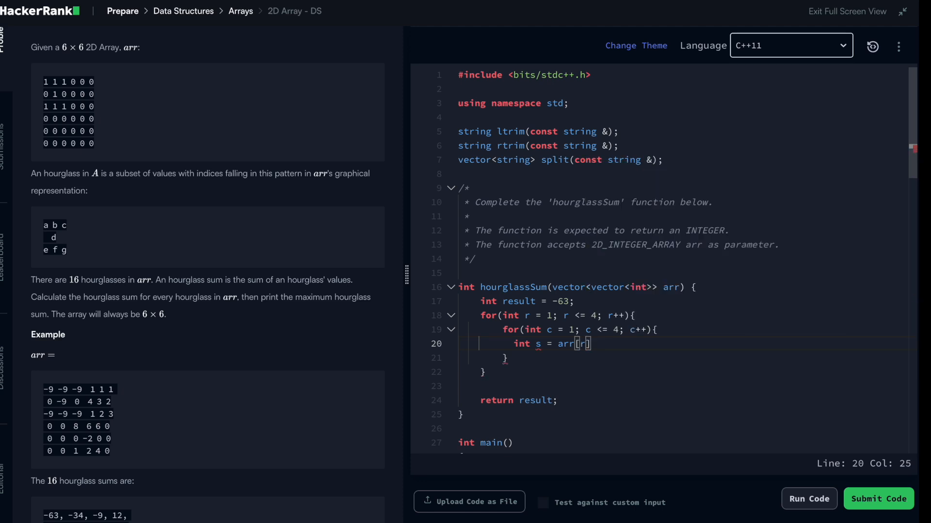
text([c] +)
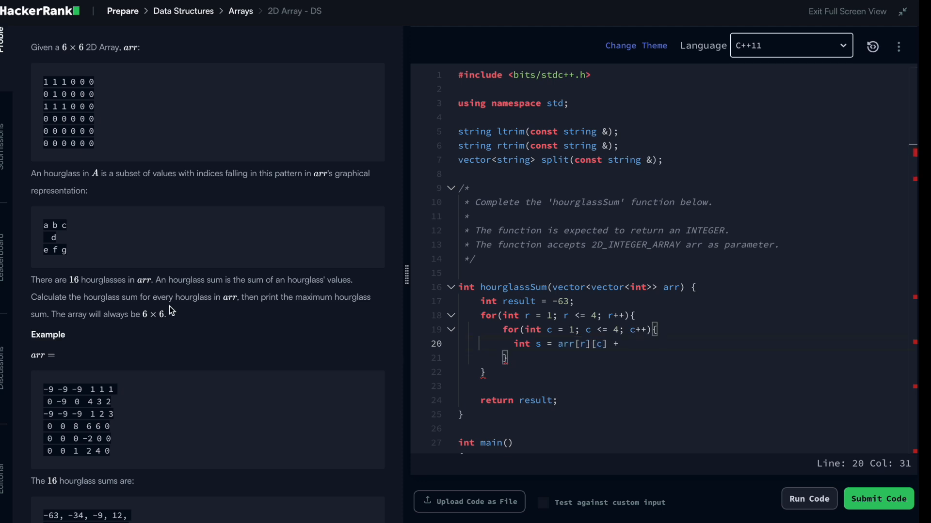
- Add the row-above terms arr[r-1][c] + arr[r-1][c-1] + arr[r-1][c+1] to s
scroll(down, 3)
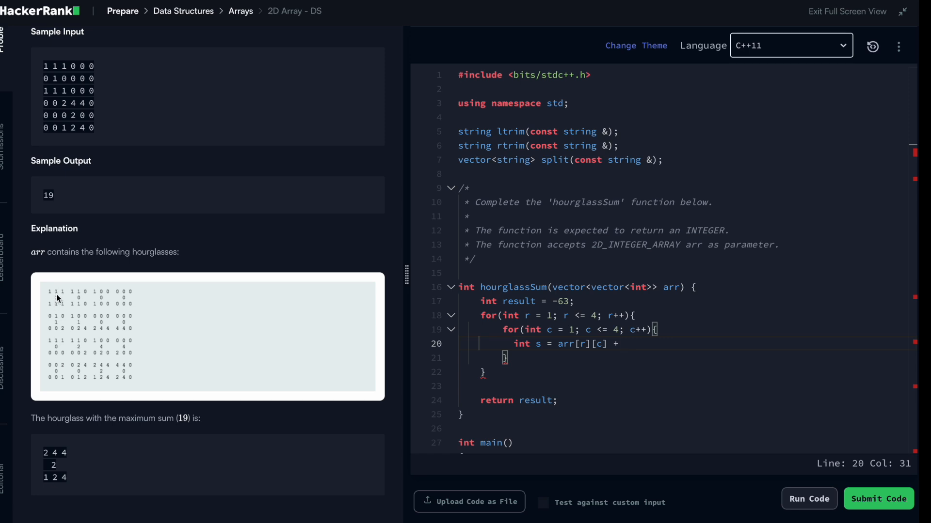
mouse_move(57, 283)
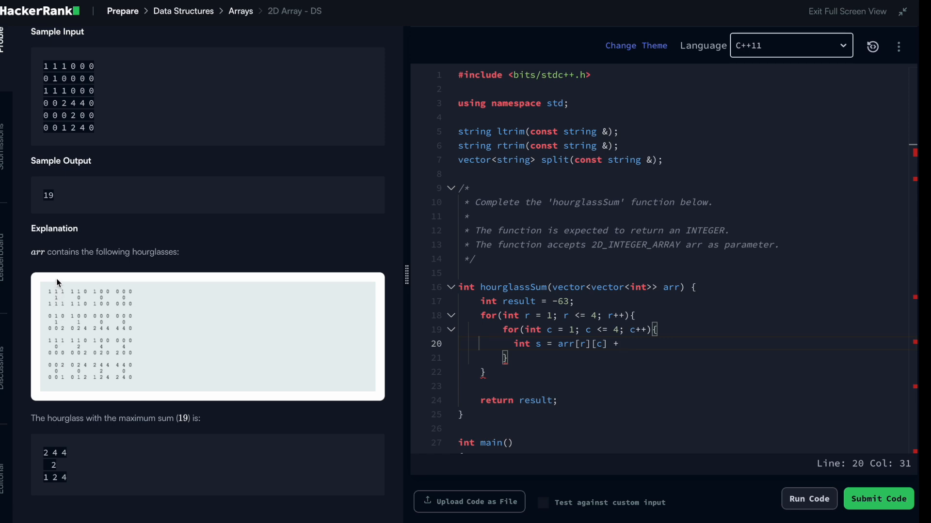
mouse_move(612, 350)
text( arr[r][c)
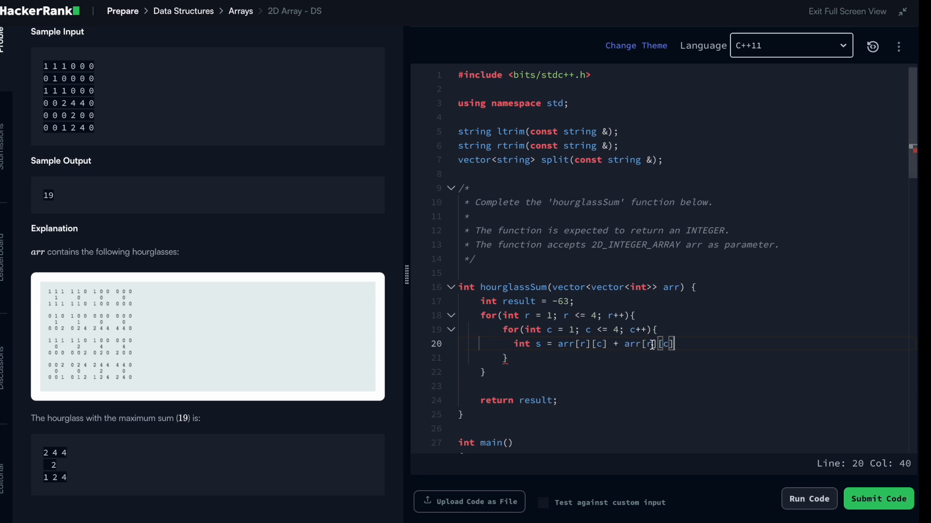
text(-1)
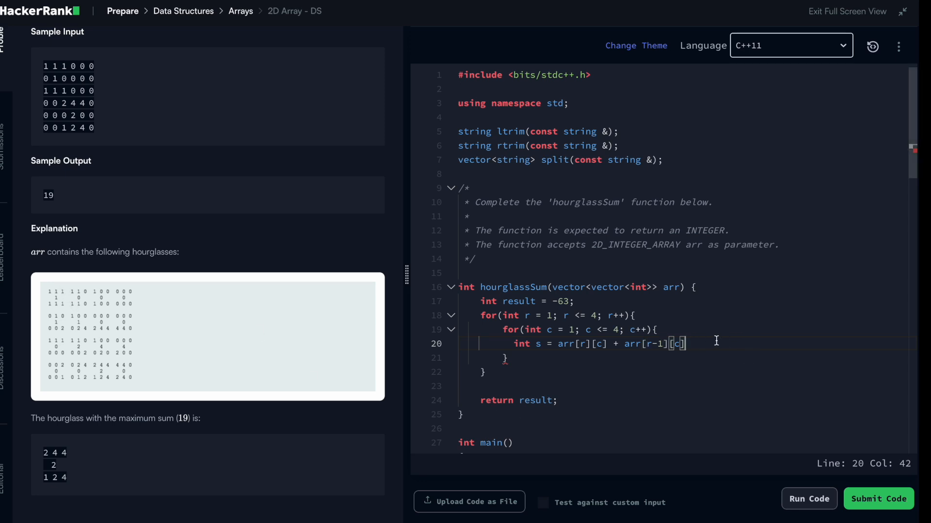
text(+)
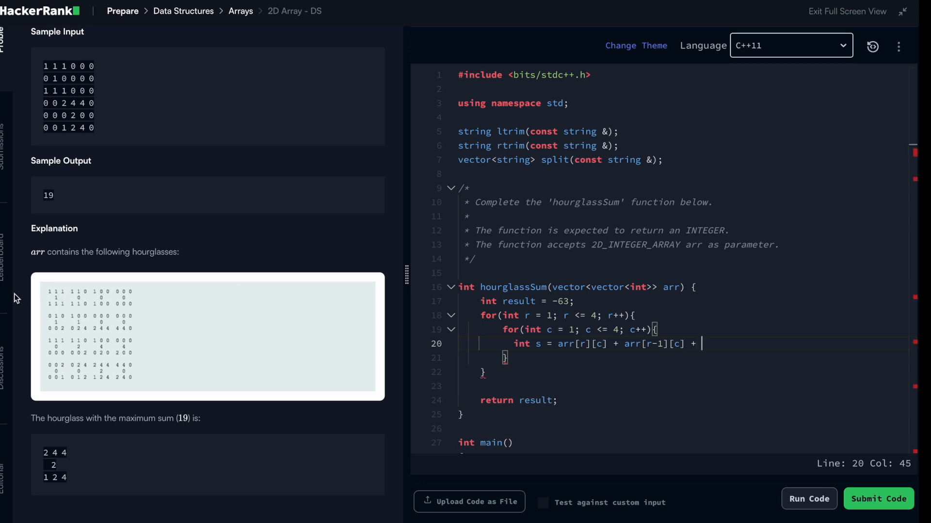
text(arr[r][c])
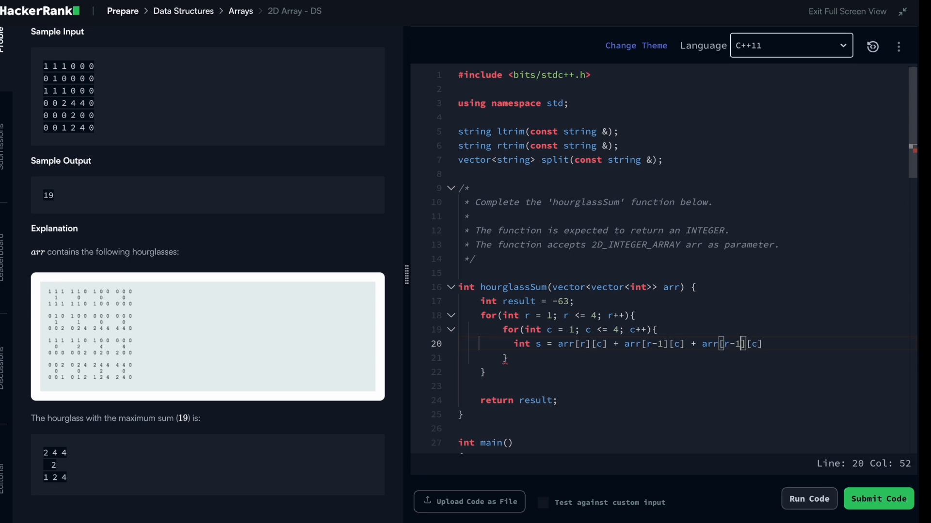
text(c-1])
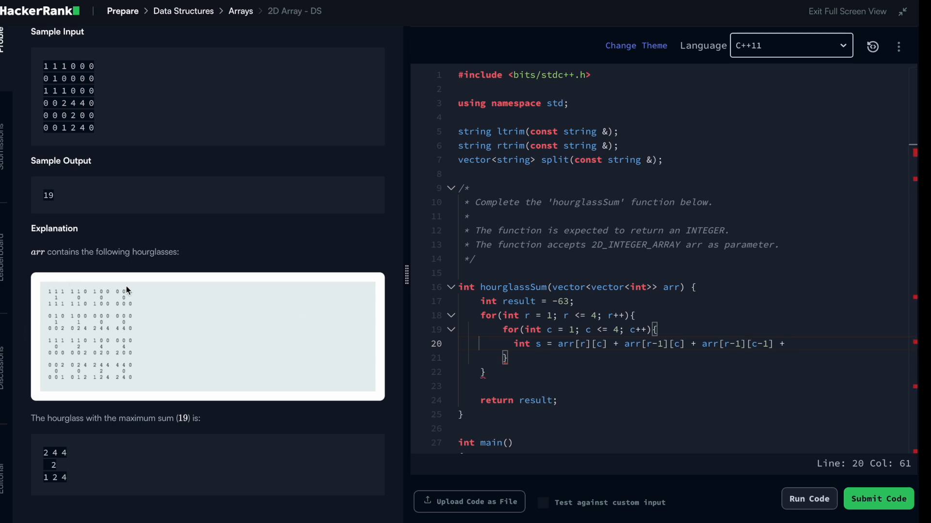
text(arr[r][c])
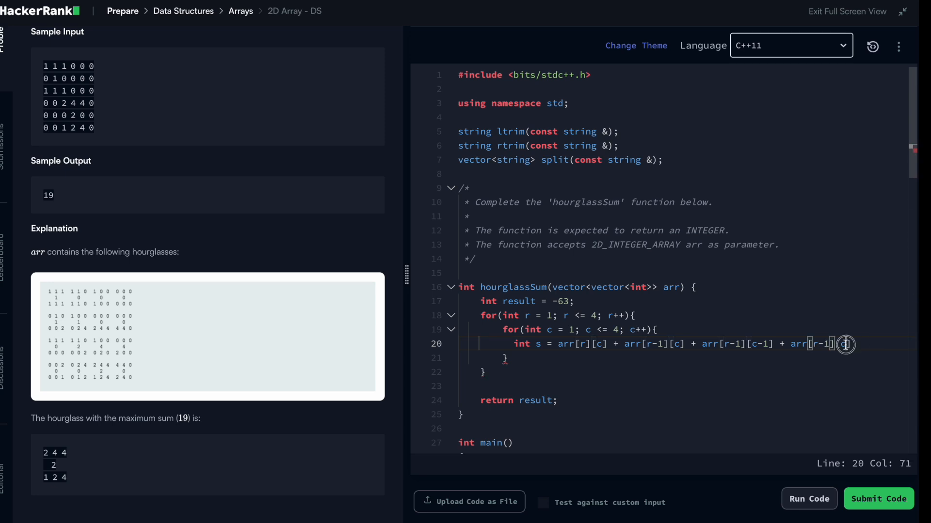
text(c+1)
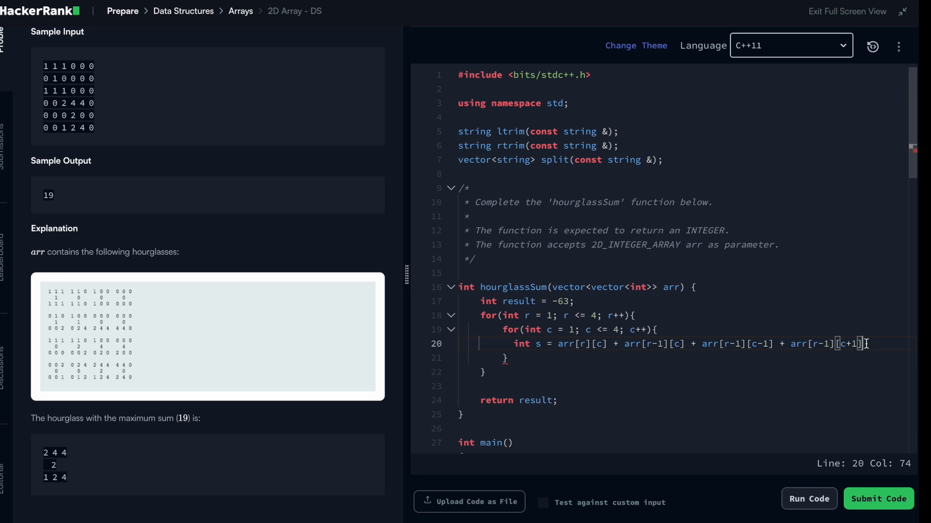
text(+ arr[r+1])
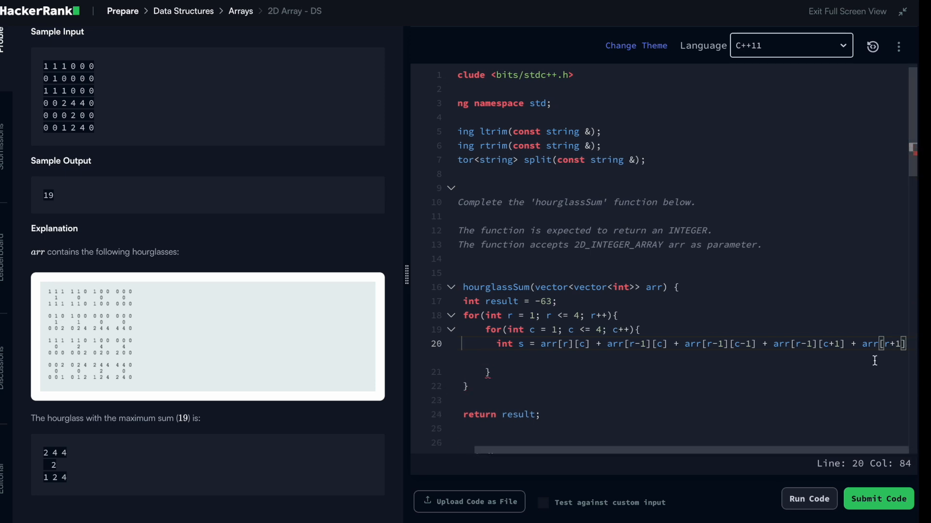
mouse_move(60, 309)
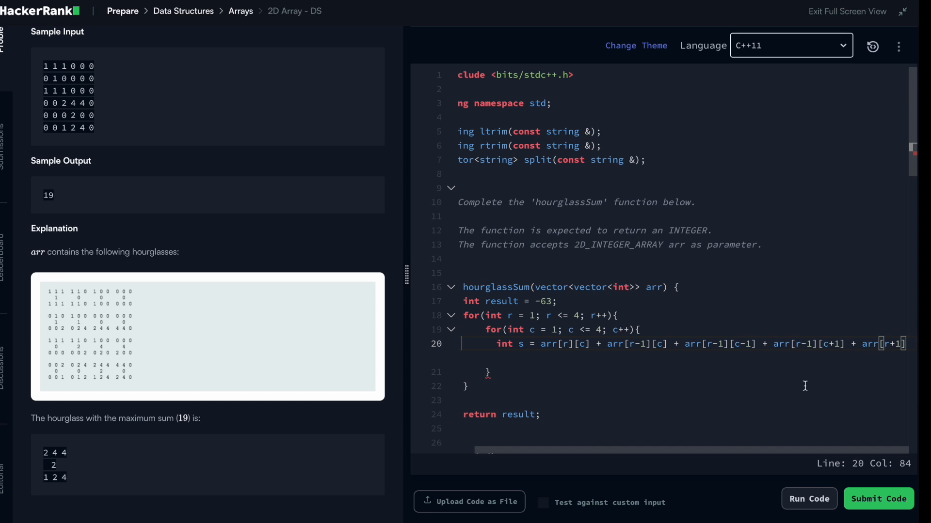
mouse_move(873, 332)
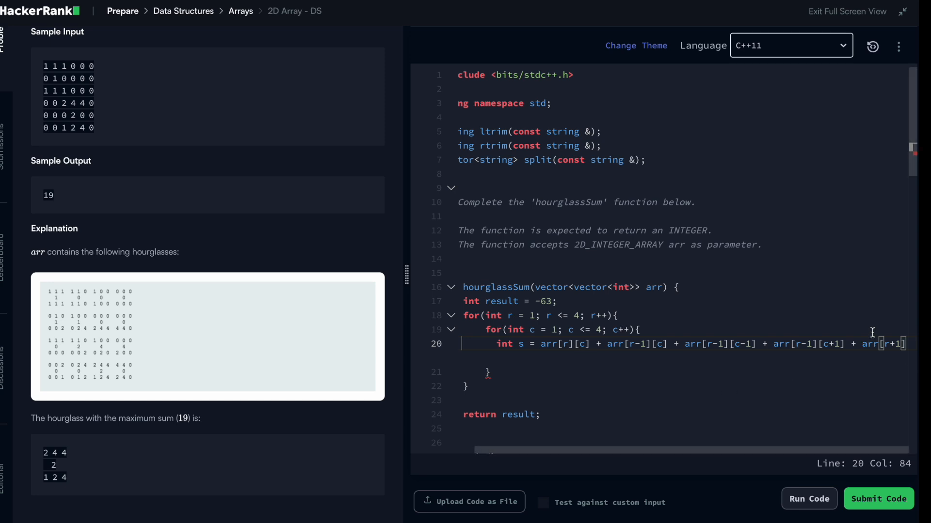
mouse_move(652, 362)
text(c)
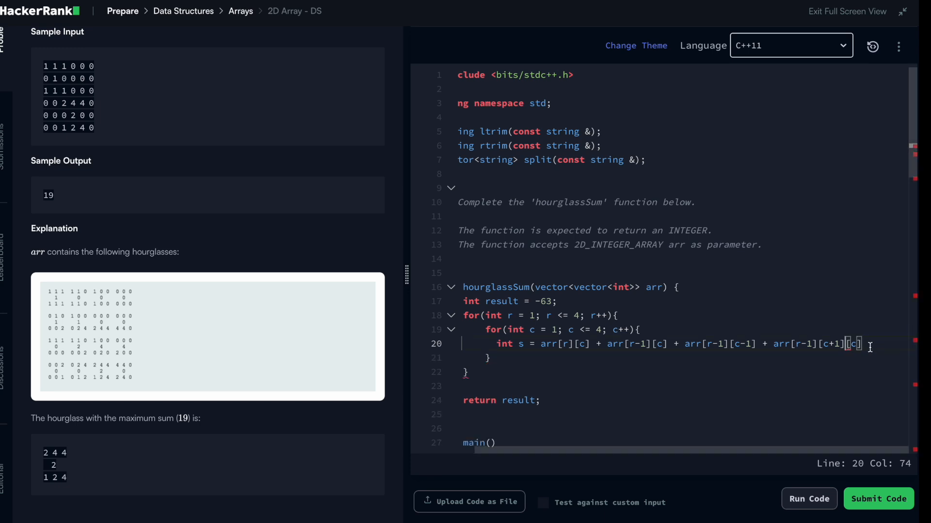
- End line 20 and add s += arr[r+1][c] + arr[r+1][c-1] + arr[r+1][c+1] by reusing the top-row terms
text(;)
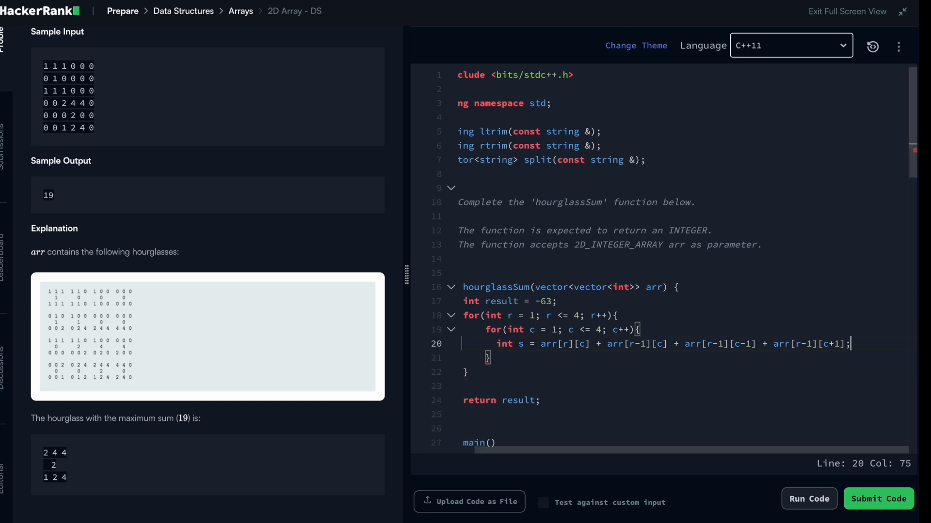
text(s+)
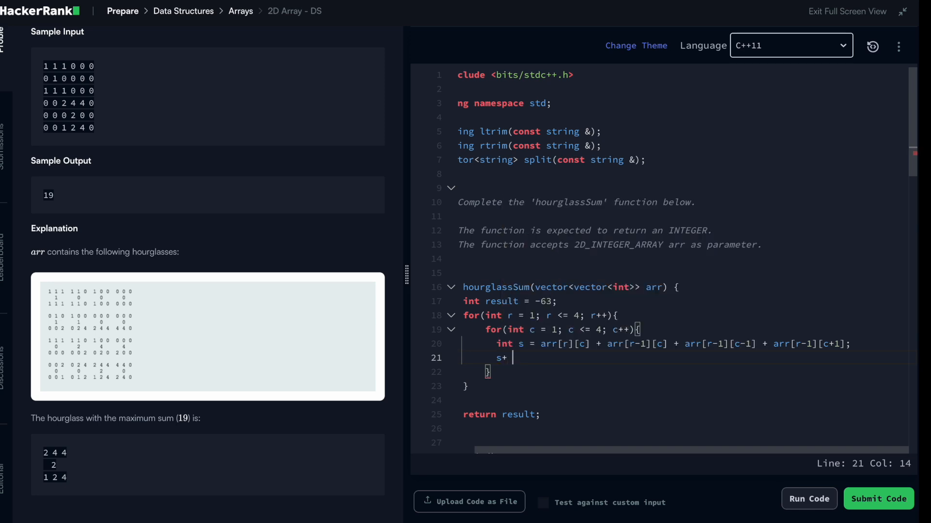
text(=)
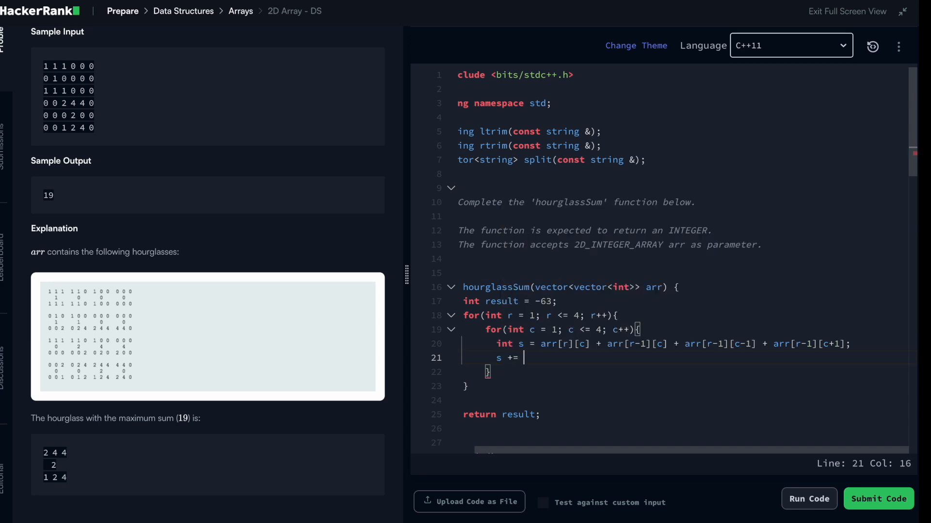
drag(541, 343, 834, 343)
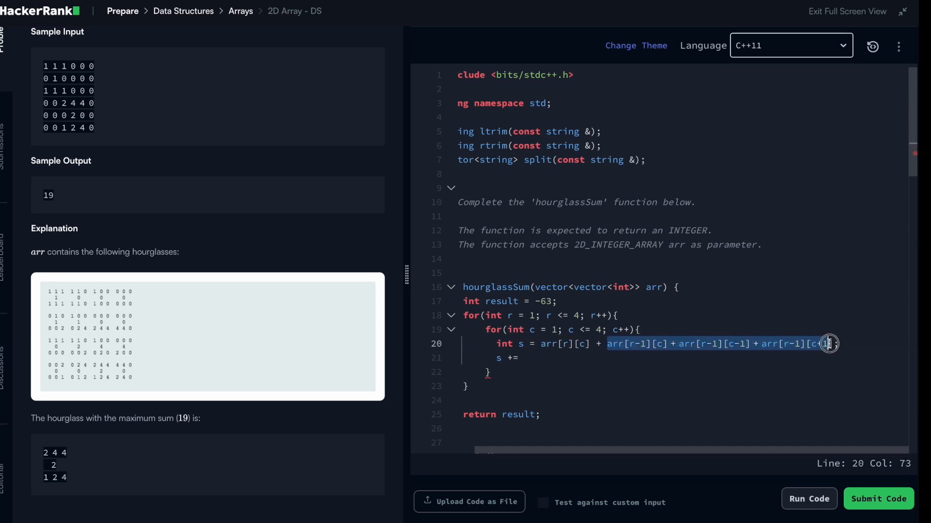
text(+1])
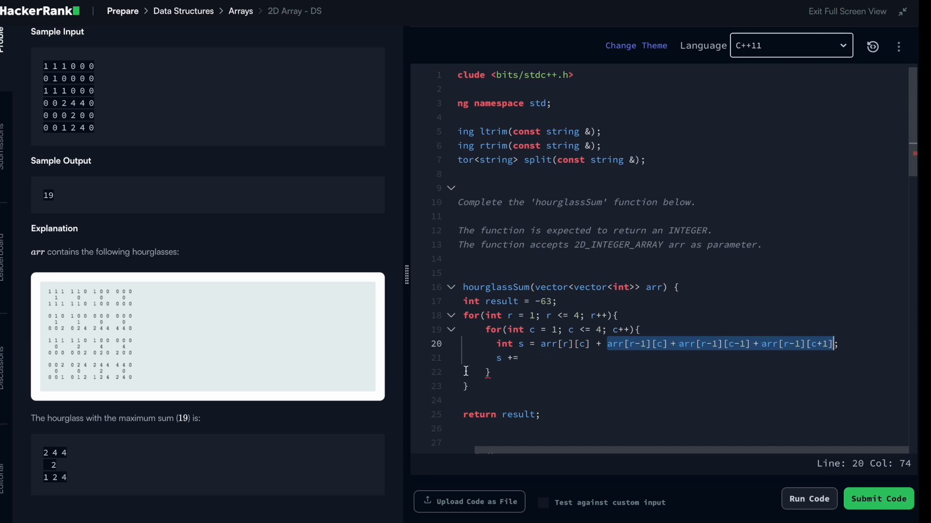
text(arr[r-1][c] + arr[r-1][c-1] + arr[r-1][c+1])
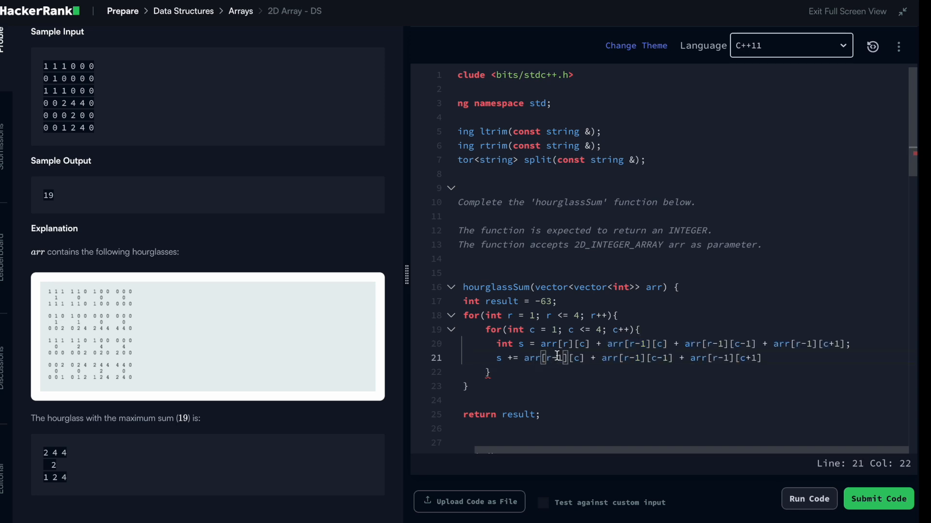
text(+)
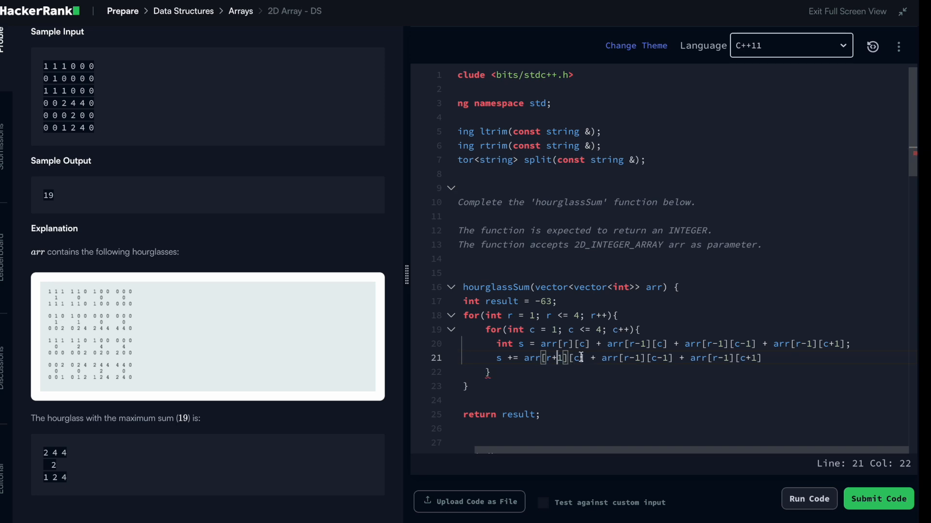
click(637, 358)
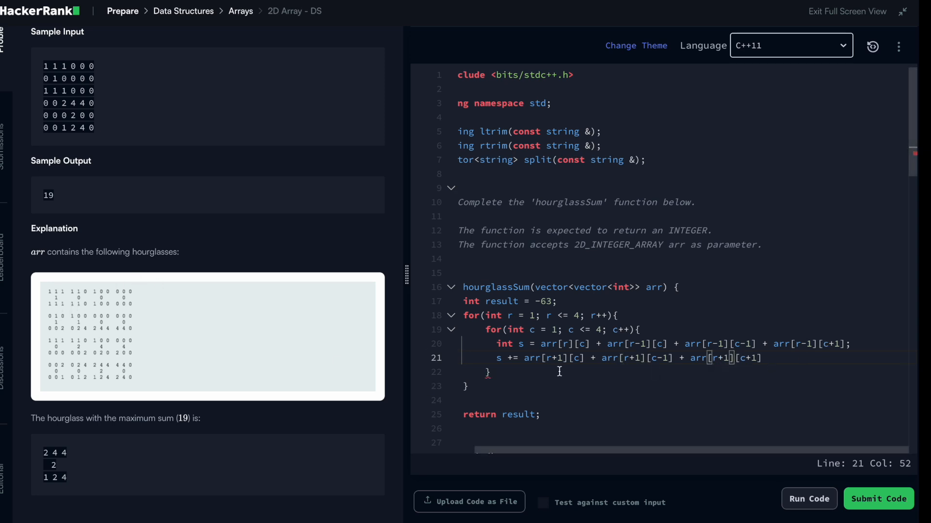
click(766, 358)
text(;)
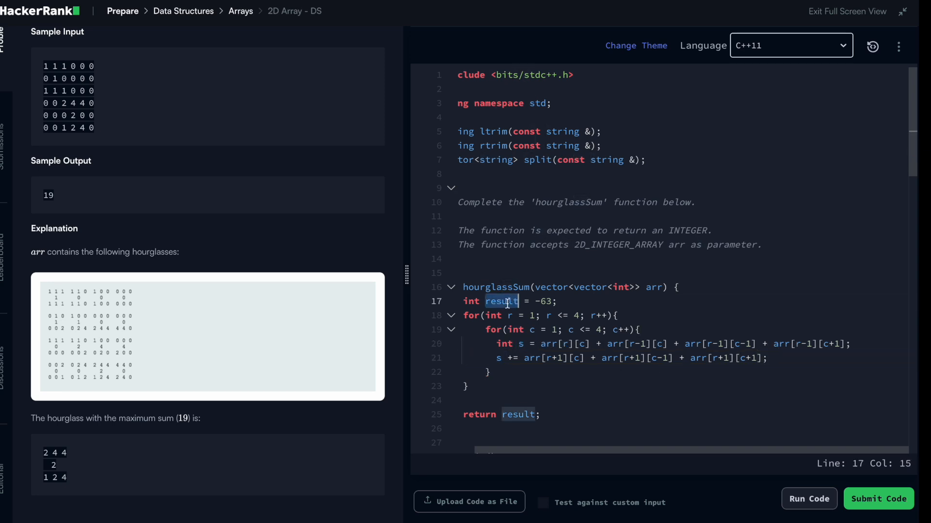
- Add result = max(result, s); after the sum and check every use of result
click(768, 358)
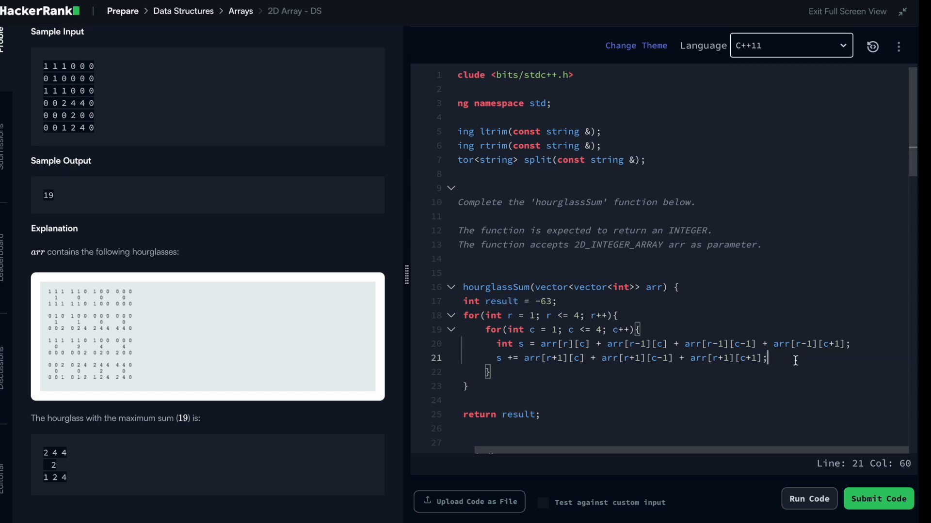
text(resu)
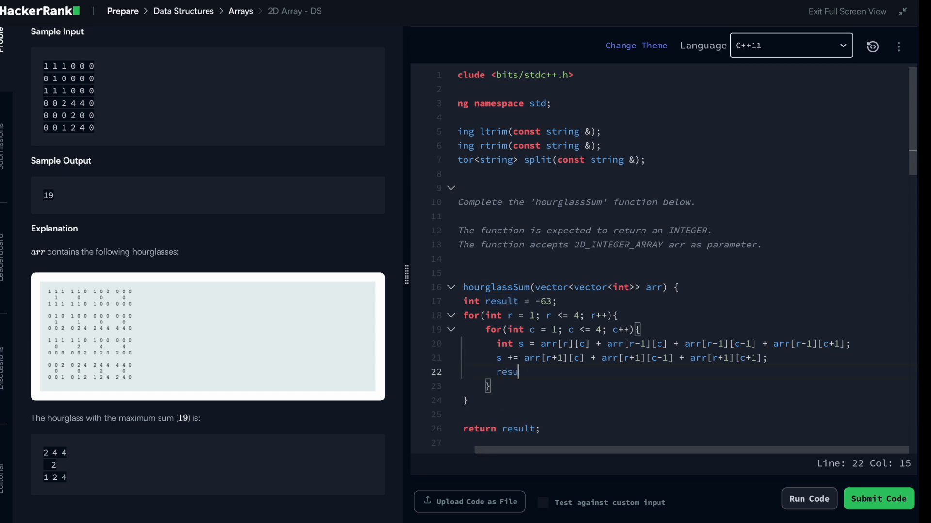
text(lt = max()
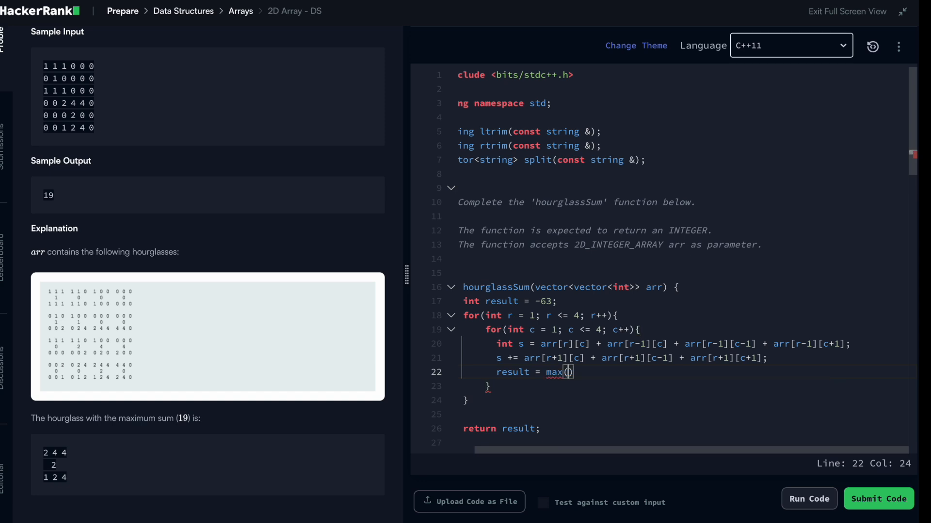
text(result s)
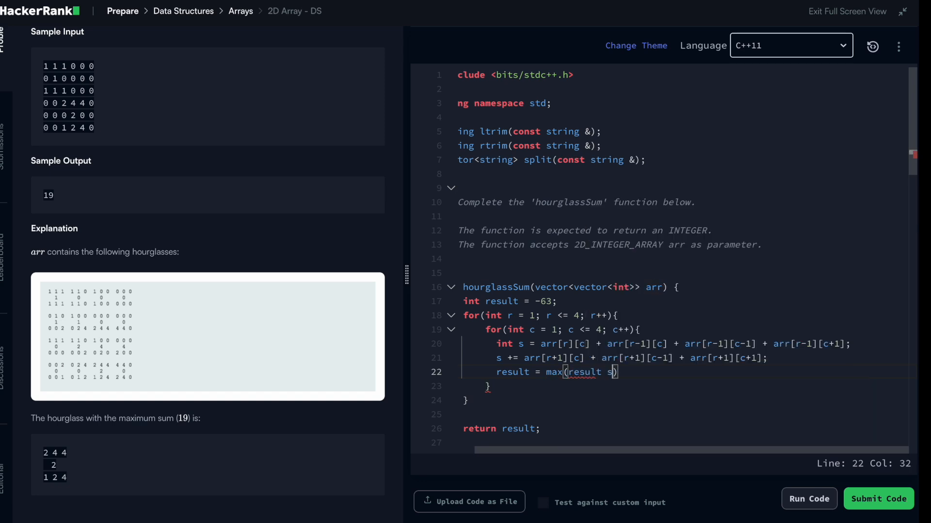
text(,)
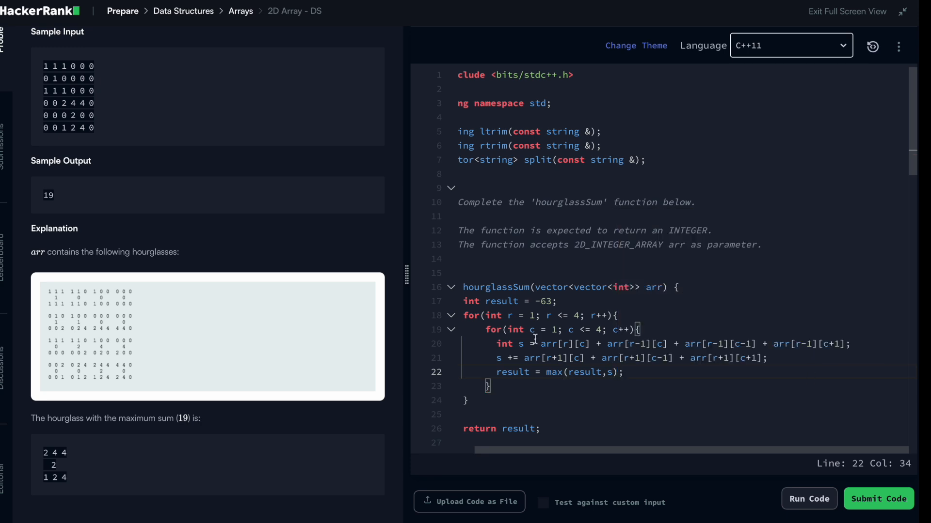
click(526, 344)
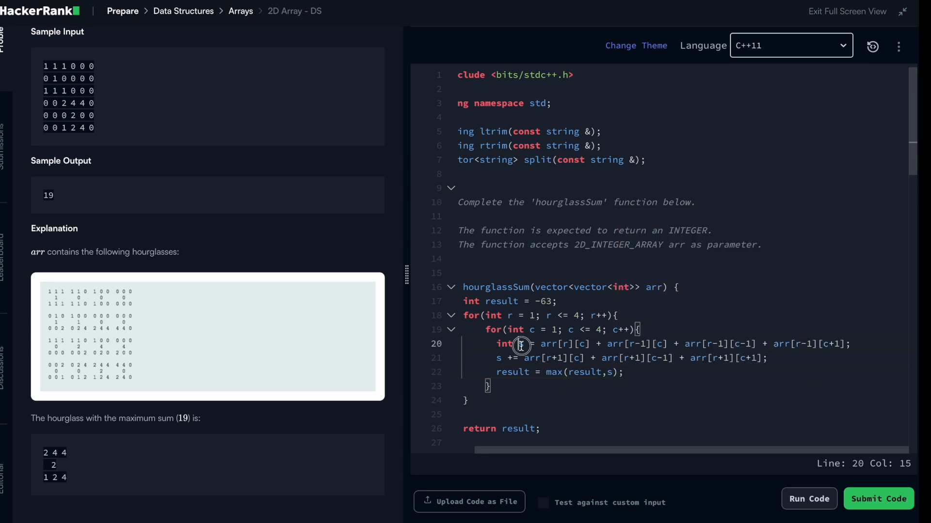
double_click(502, 300)
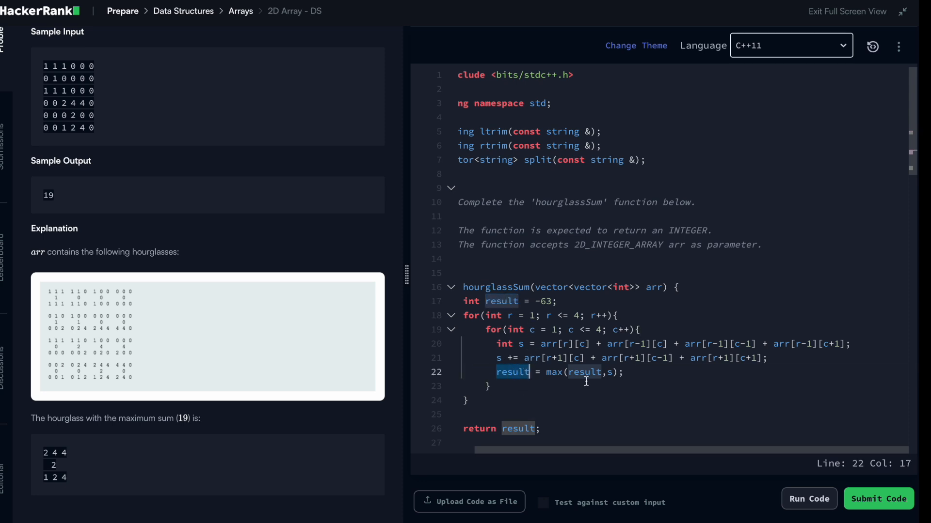
click(522, 428)
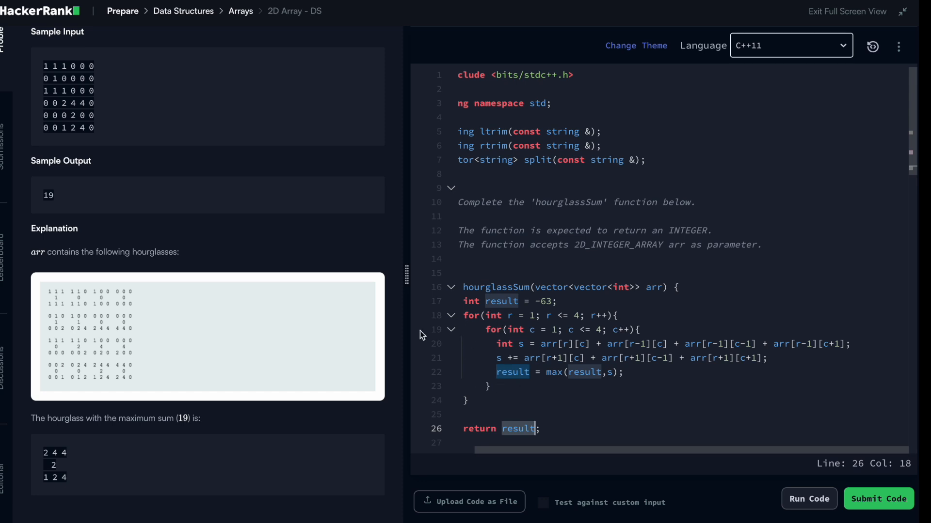
mouse_move(199, 362)
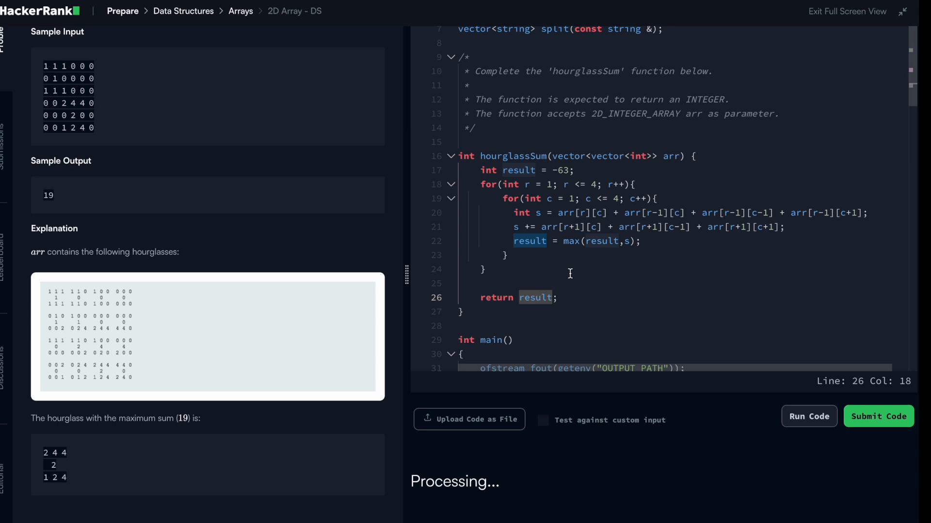
- Run the code against the three sample tests, then submit the solution
scroll(down, 3)
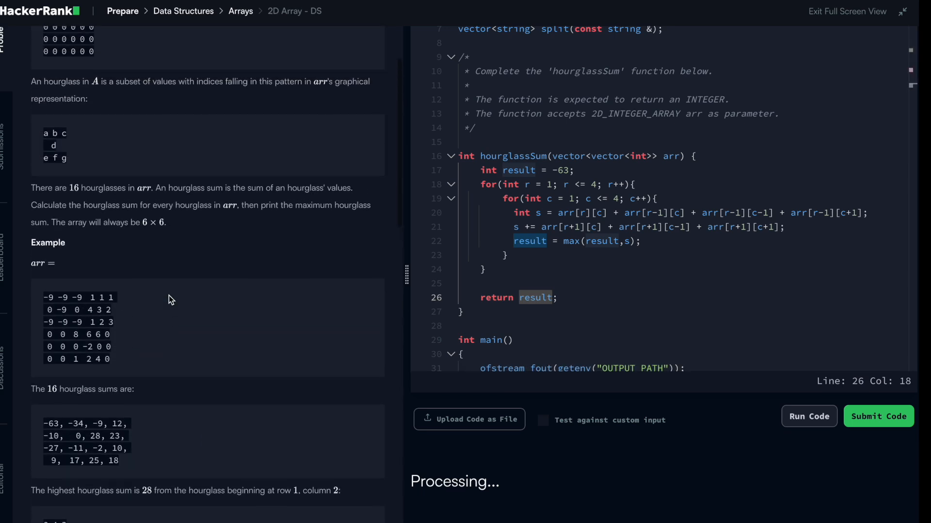
click(808, 416)
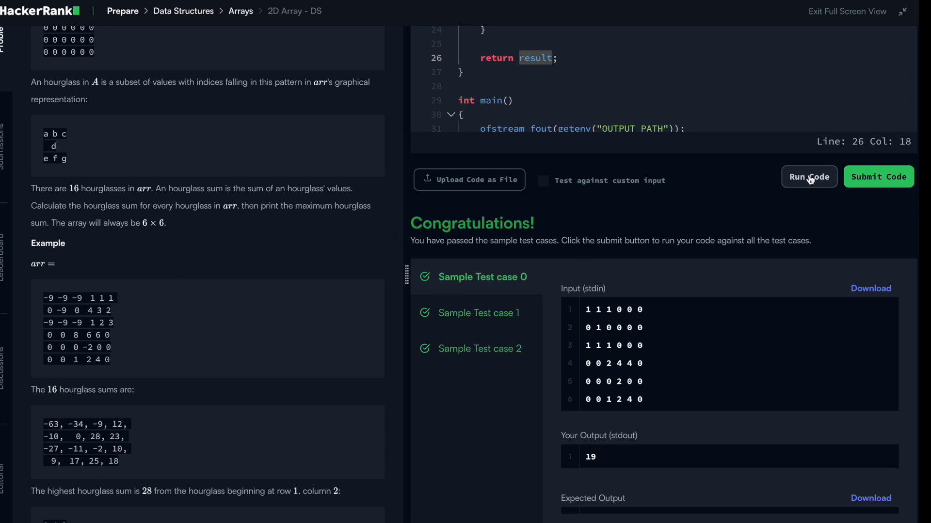
click(878, 176)
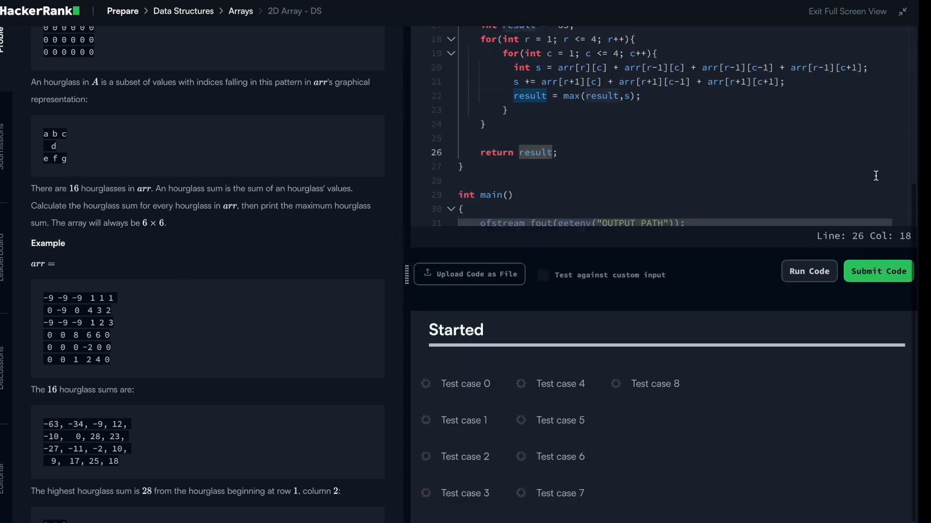
- View the all-passing submission results and bring the finished code back into view
click(877, 271)
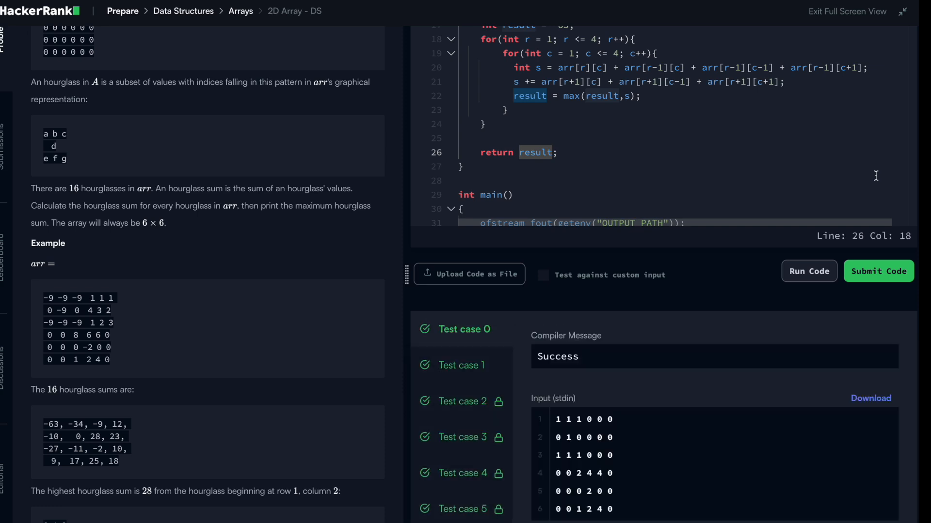
click(879, 271)
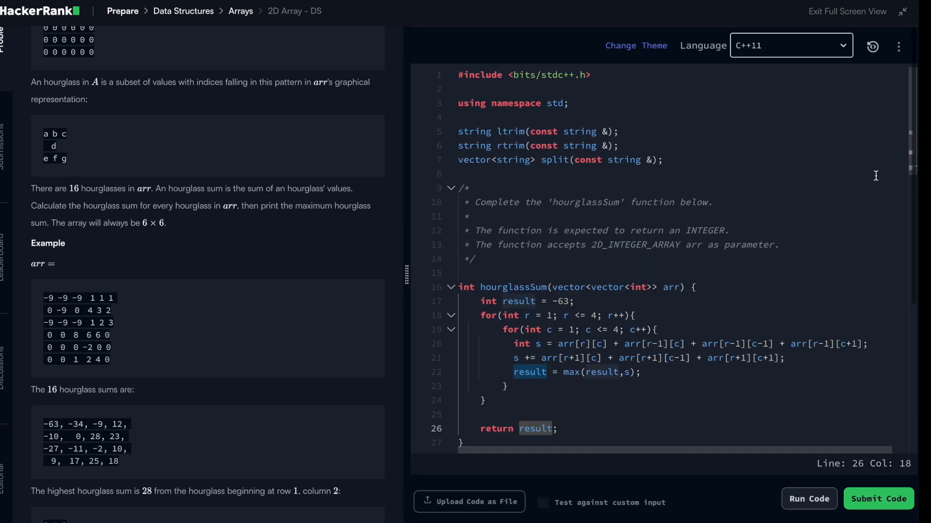
mouse_move(604, 287)
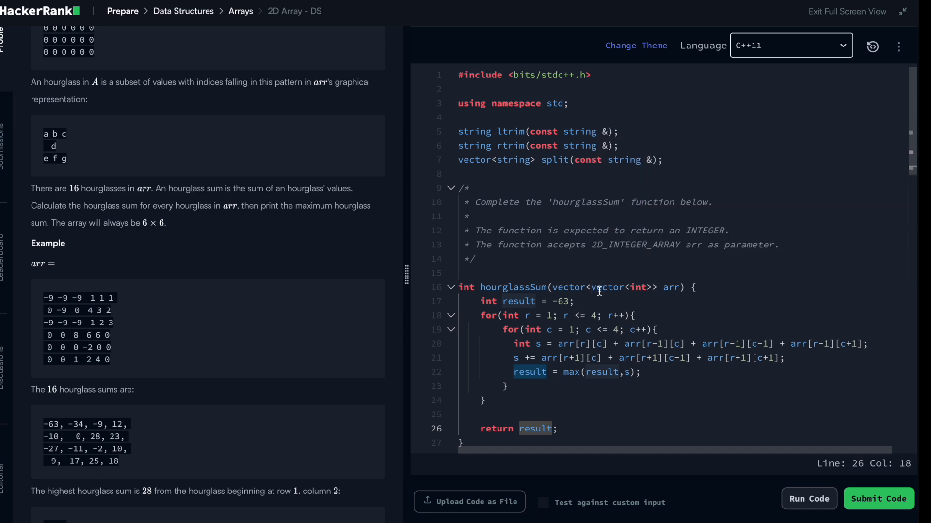
mouse_move(512, 351)
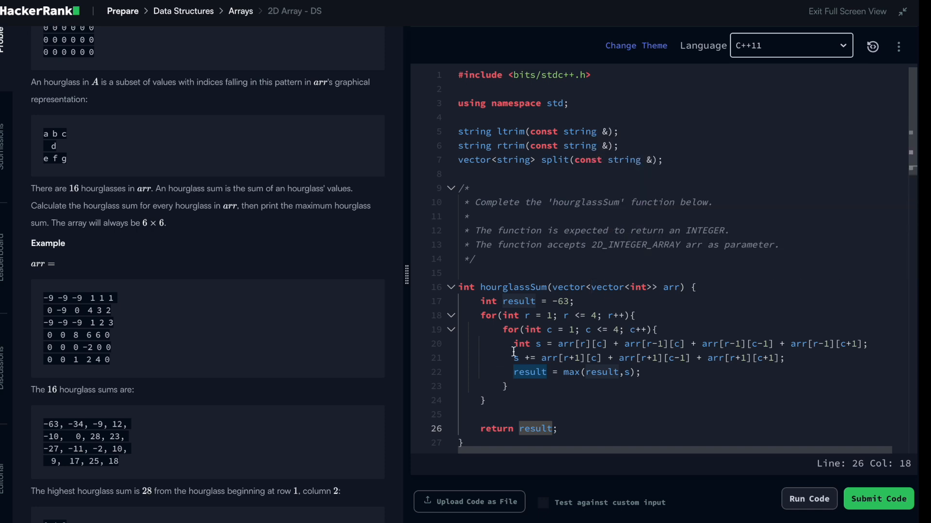